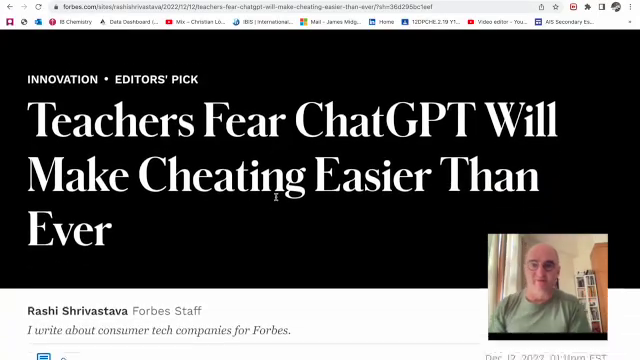
Scroll through the vitamin C answers before switching documents.
scroll(down, 3)
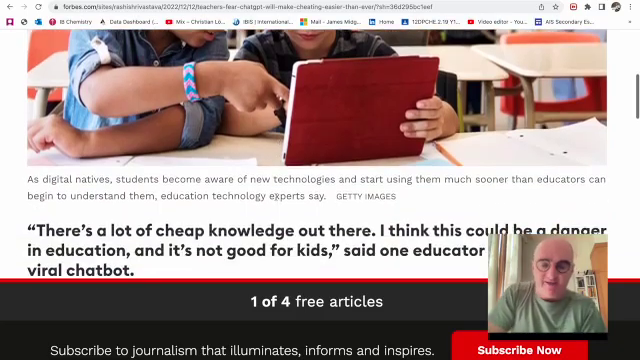
scroll(down, 3)
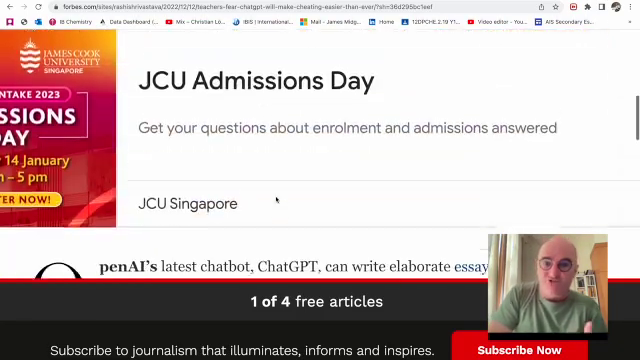
scroll(down, 3)
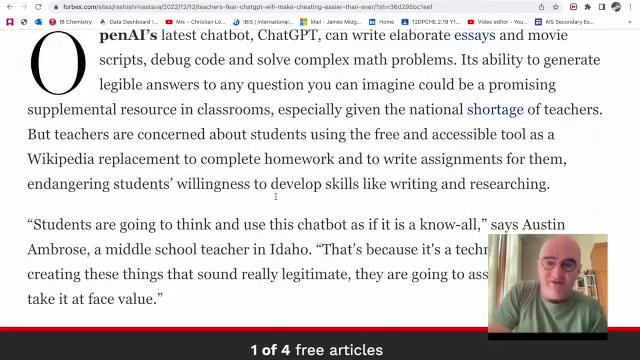
scroll(down, 3)
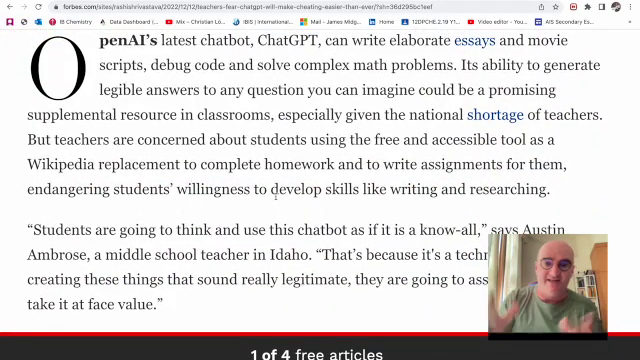
scroll(down, 3)
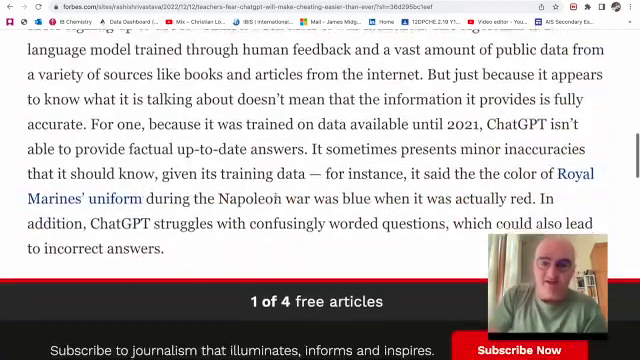
scroll(down, 3)
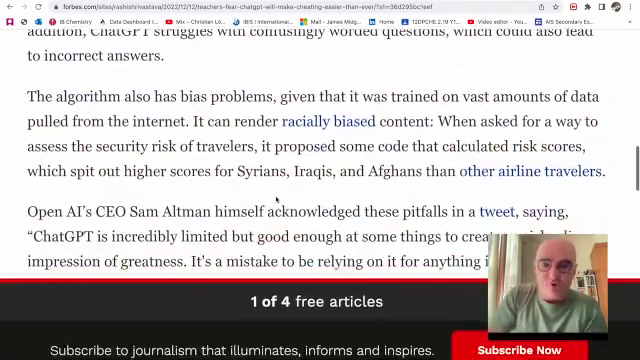
scroll(down, 3)
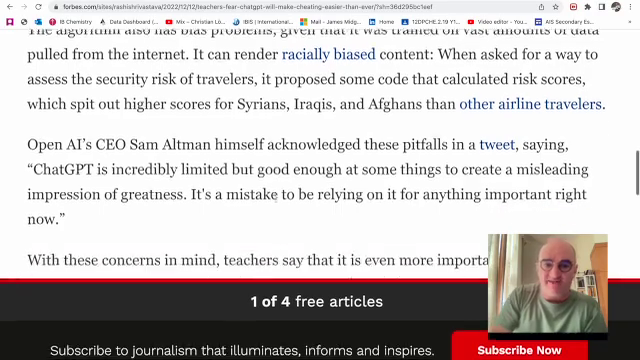
scroll(down, 3)
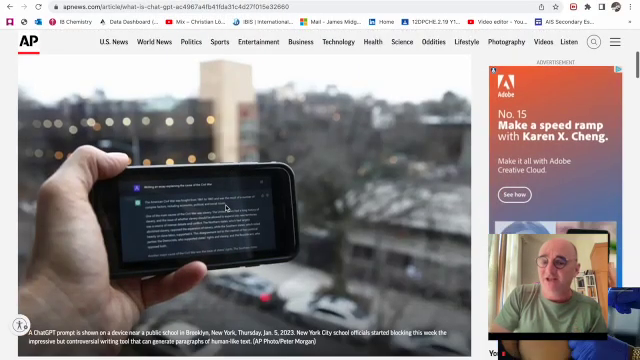
scroll(down, 3)
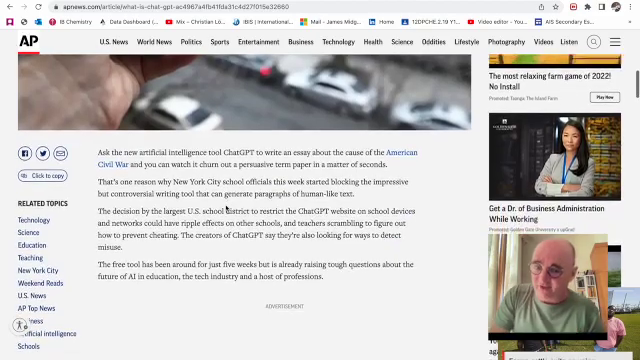
scroll(down, 3)
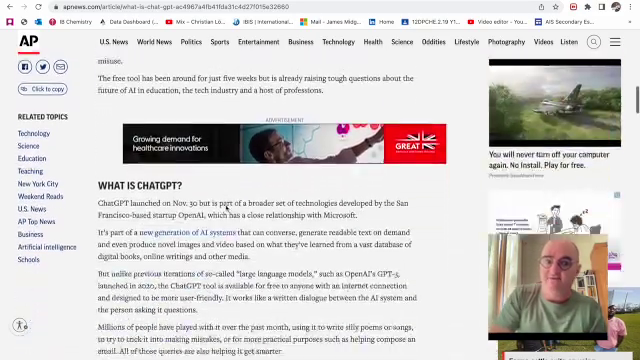
scroll(down, 3)
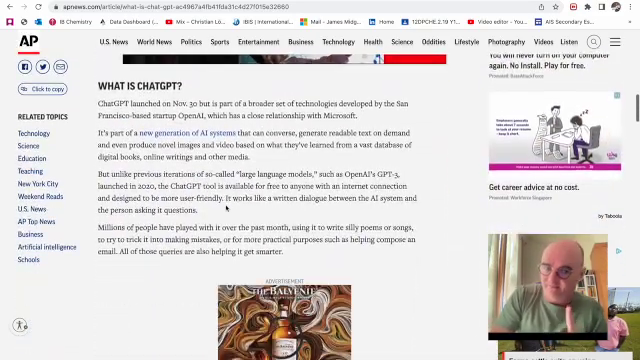
scroll(down, 3)
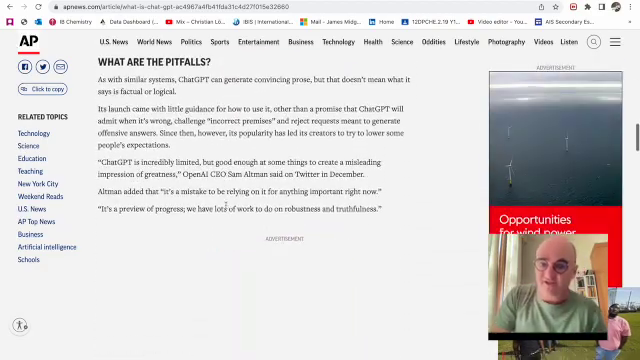
scroll(down, 3)
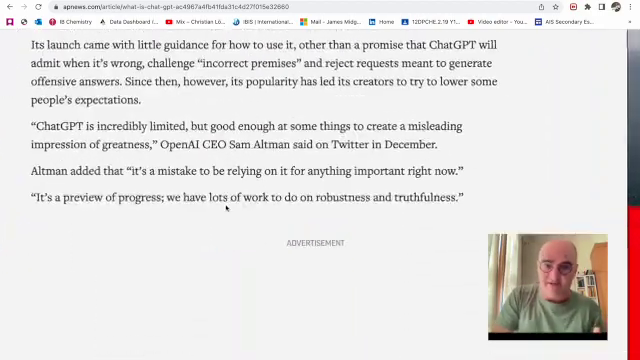
scroll(up, 3)
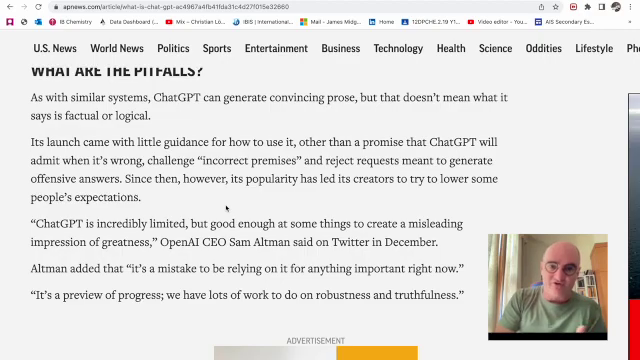
scroll(down, 3)
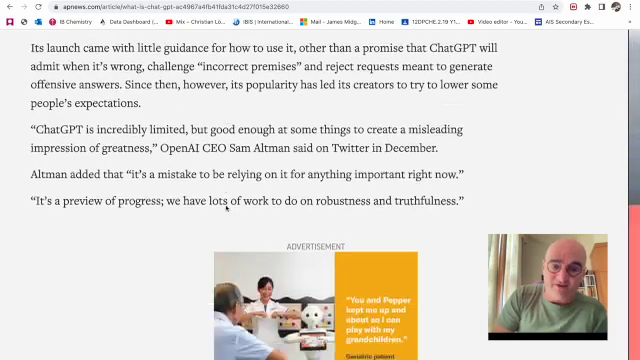
scroll(down, 3)
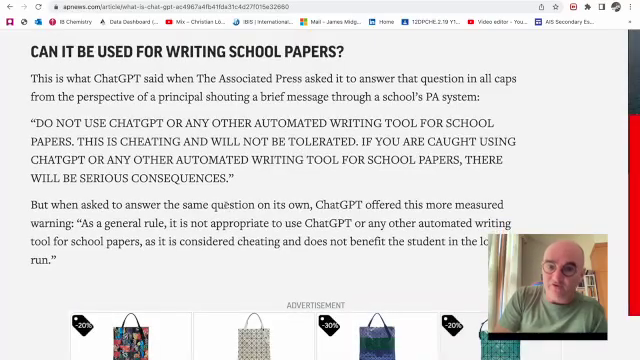
scroll(down, 3)
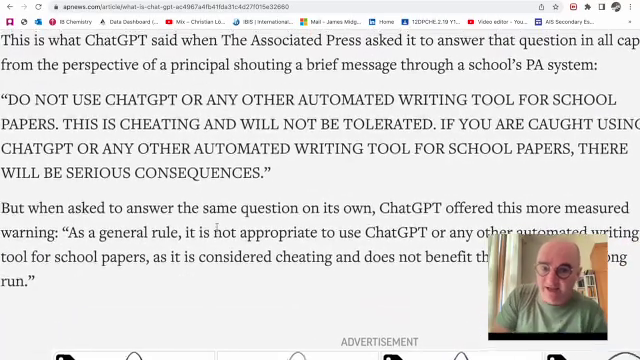
scroll(up, 3)
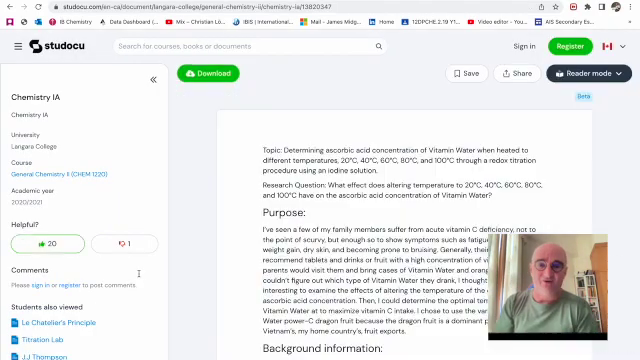
scroll(down, 3)
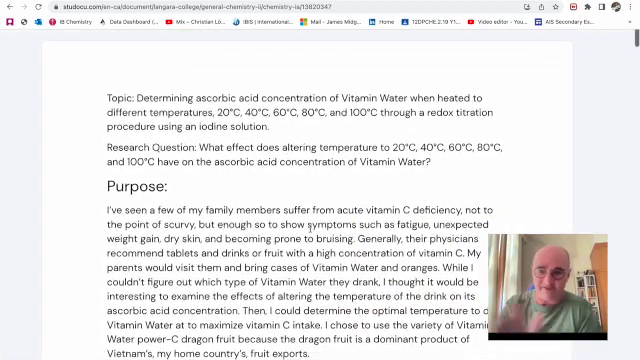
scroll(down, 3)
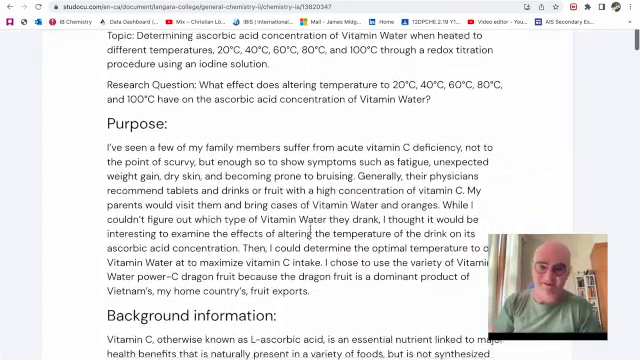
scroll(down, 3)
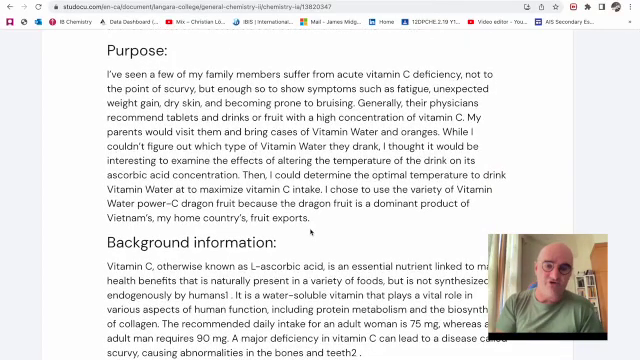
scroll(down, 3)
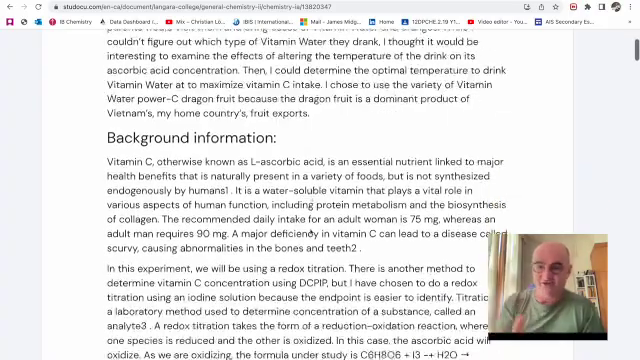
scroll(down, 3)
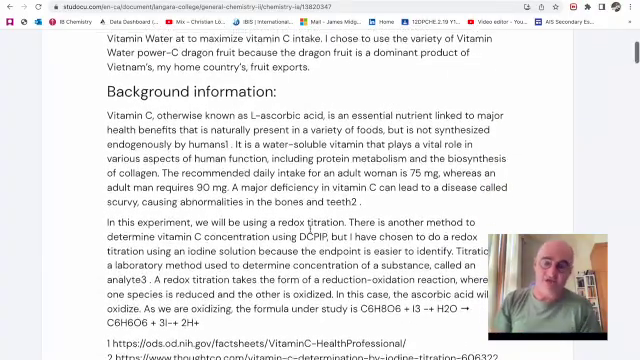
scroll(down, 3)
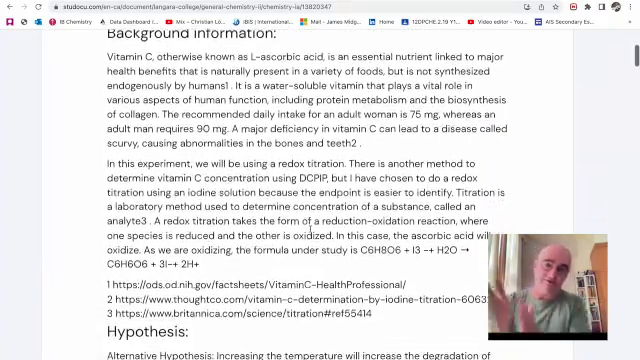
scroll(down, 3)
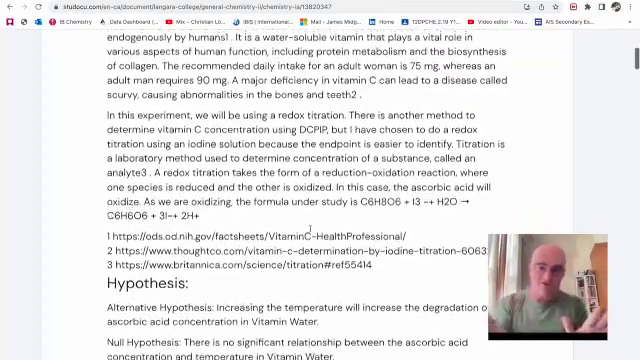
scroll(up, 3)
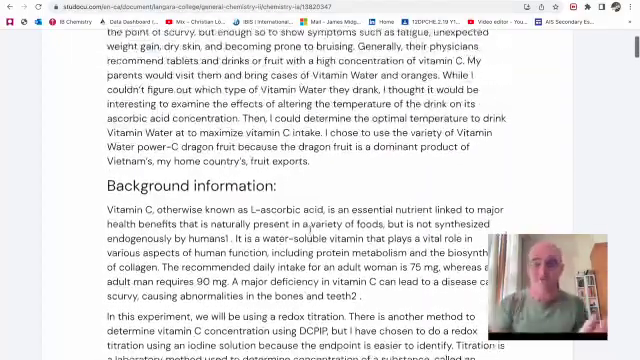
scroll(up, 3)
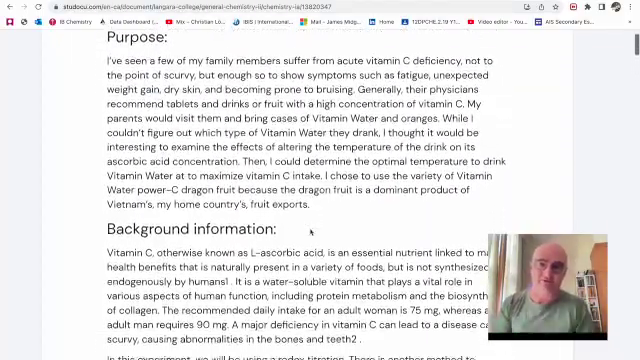
scroll(down, 3)
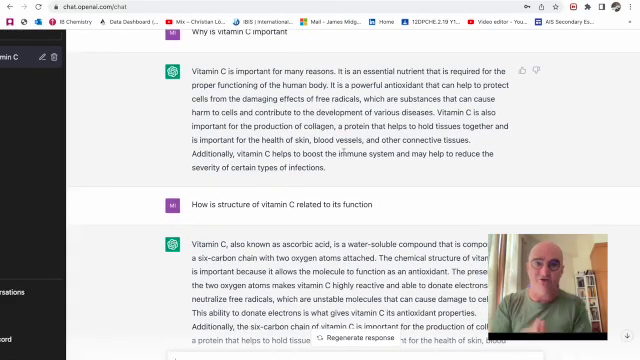
scroll(down, 3)
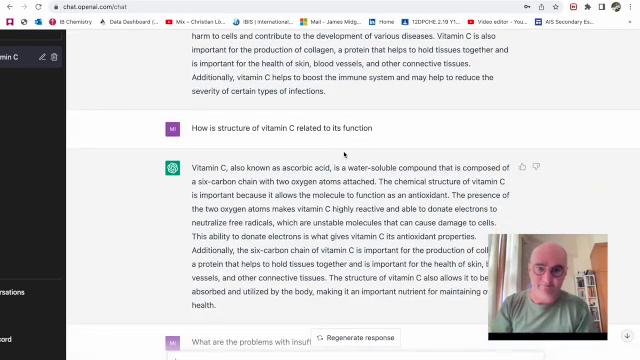
scroll(down, 3)
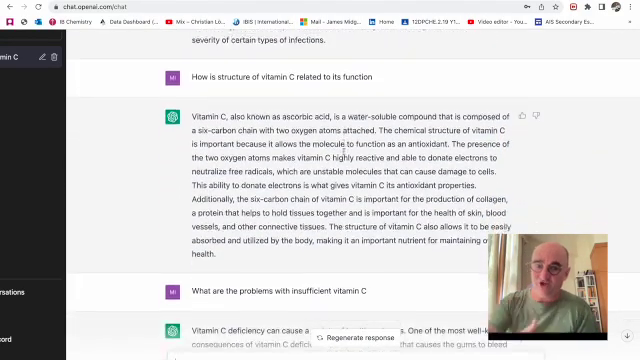
scroll(down, 3)
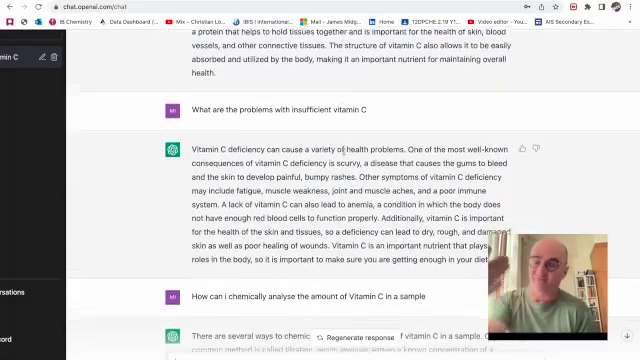
scroll(down, 3)
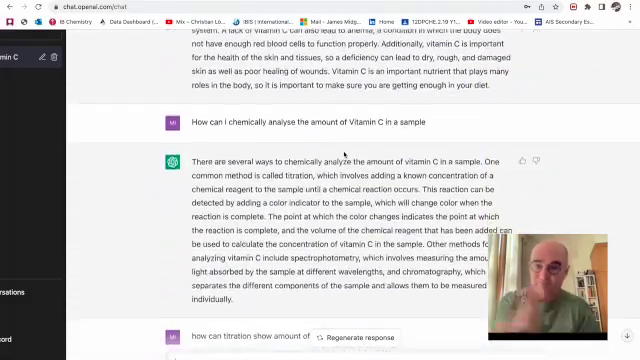
scroll(down, 3)
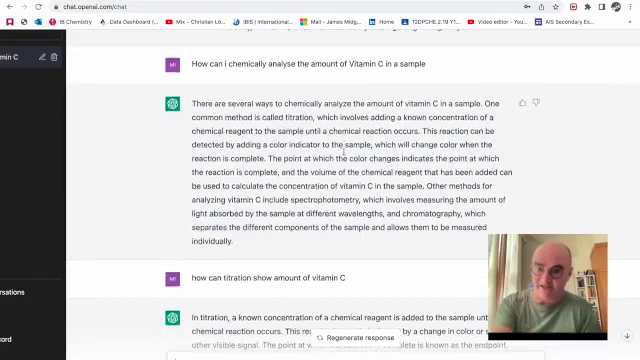
scroll(down, 3)
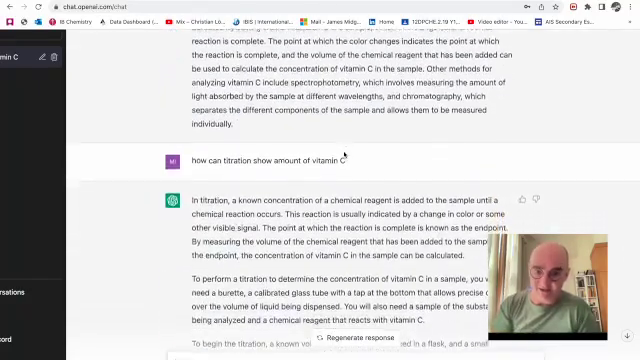
scroll(down, 3)
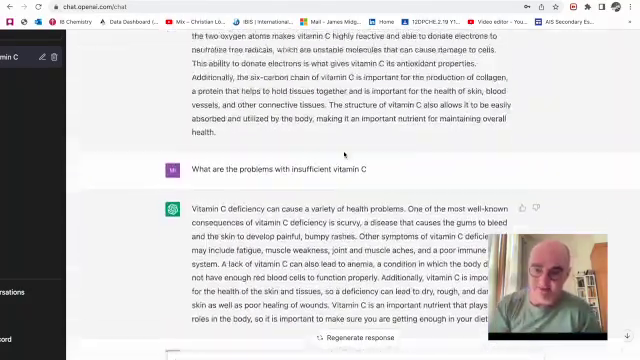
Switch to the untitled Google Docs document and skim the pasted vitamin C answers.
click(200, 17)
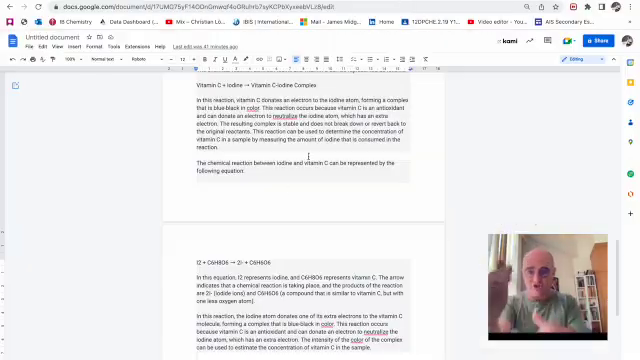
scroll(up, 3)
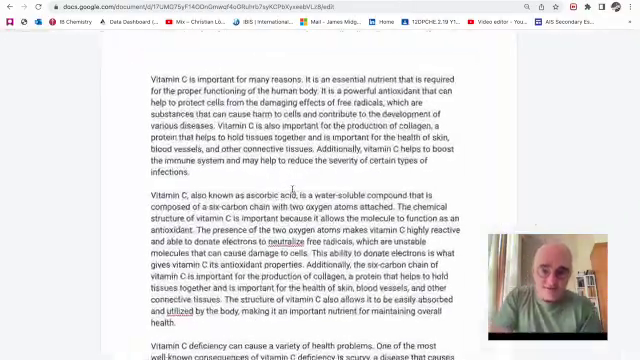
scroll(down, 3)
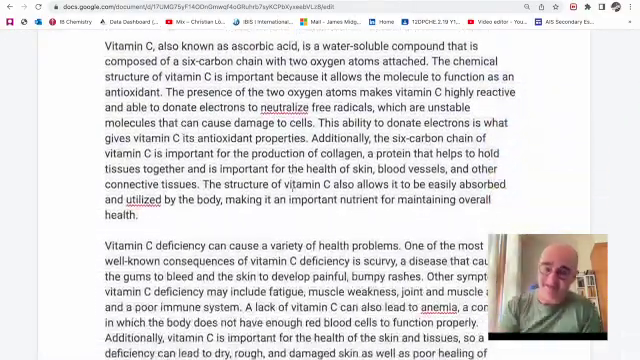
scroll(down, 3)
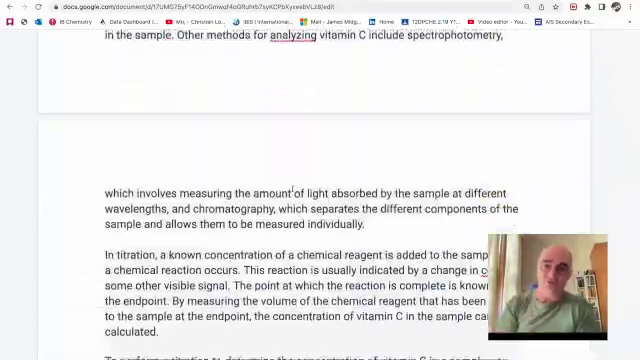
scroll(down, 3)
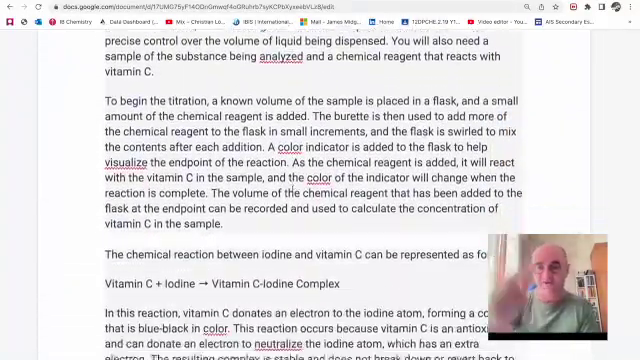
scroll(up, 3)
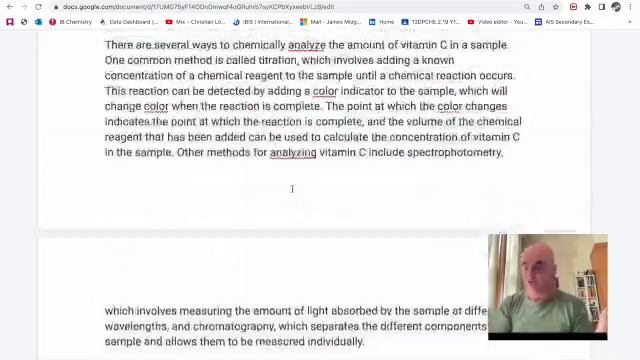
scroll(up, 3)
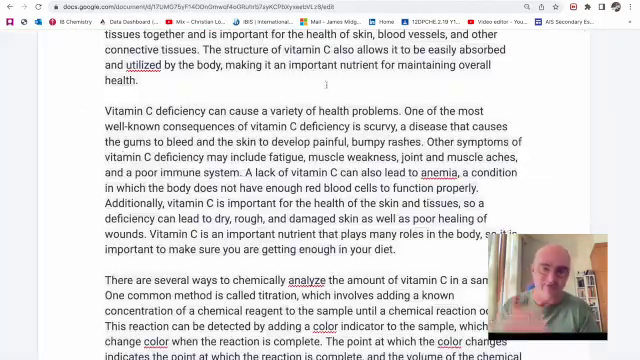
scroll(up, 3)
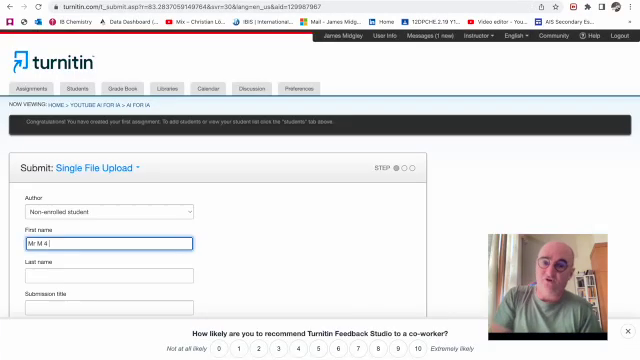
Fill in names 'C' and 'Mr', then upload ai_4_ia from Google Drive as Background.
text(Chem)
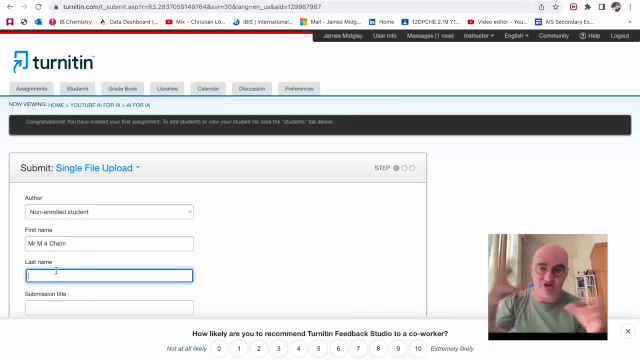
text(Mr)
click(109, 308)
text(Backgrou)
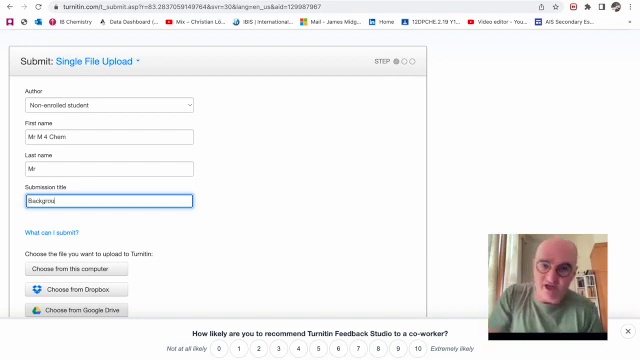
scroll(down, 3)
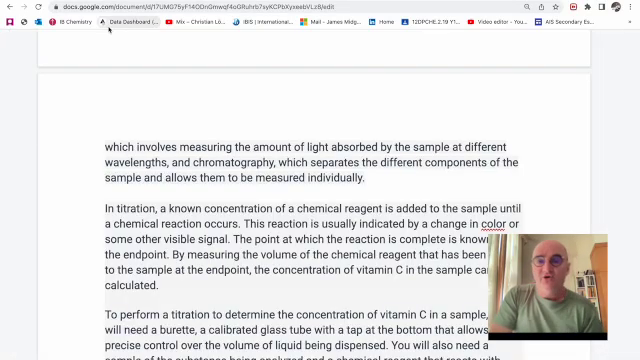
scroll(up, 3)
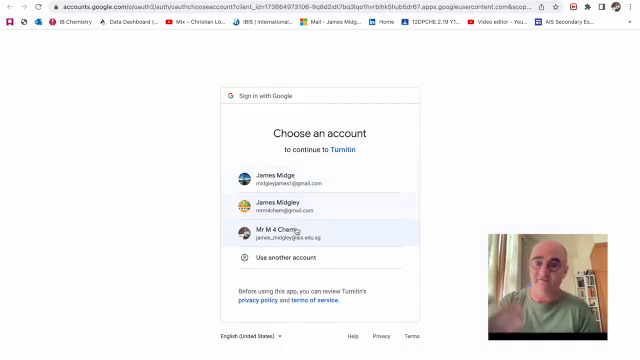
click(283, 233)
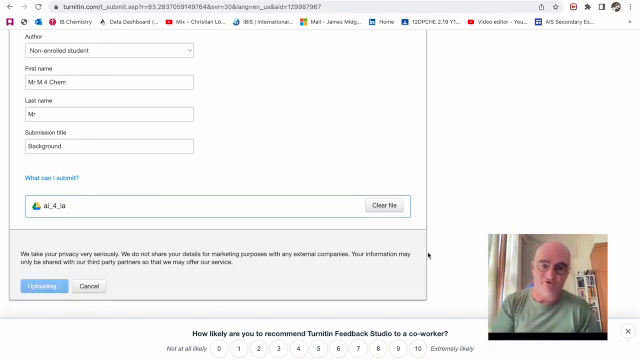
click(46, 286)
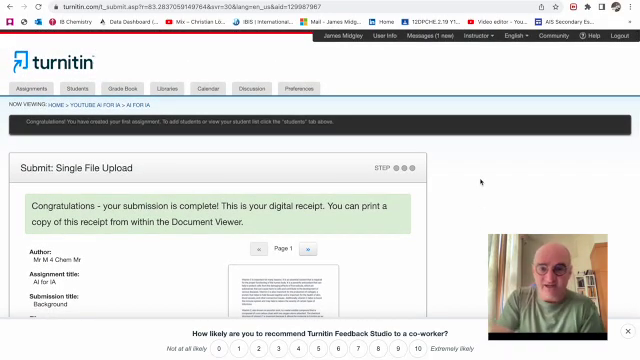
Scroll through the highlighted matches in the 17% similarity report.
scroll(down, 3)
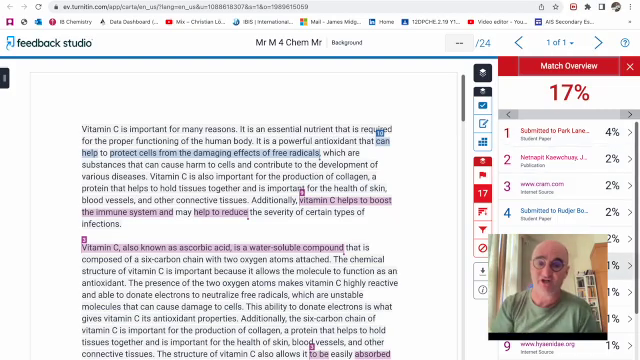
scroll(down, 3)
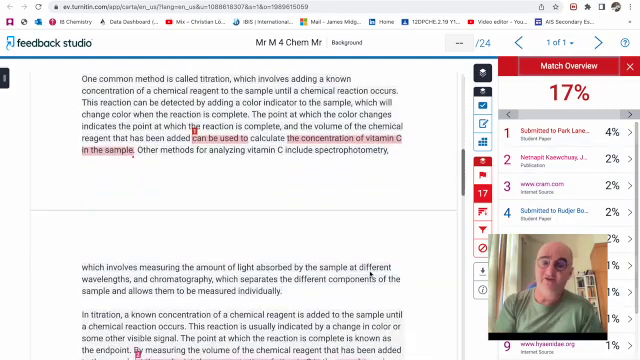
scroll(down, 3)
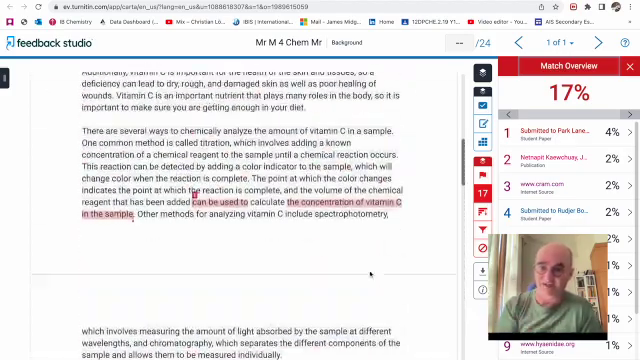
scroll(up, 3)
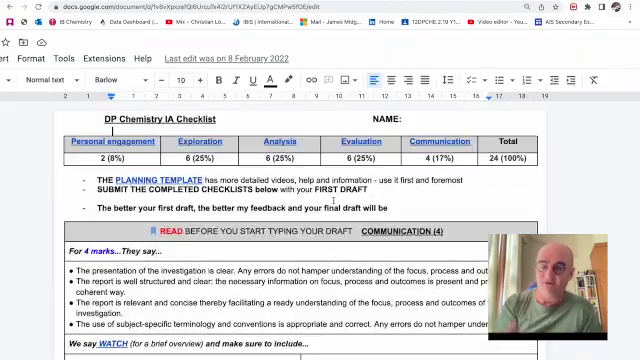
Read the checklist's Personal Engagement section and Exploration criteria.
scroll(down, 3)
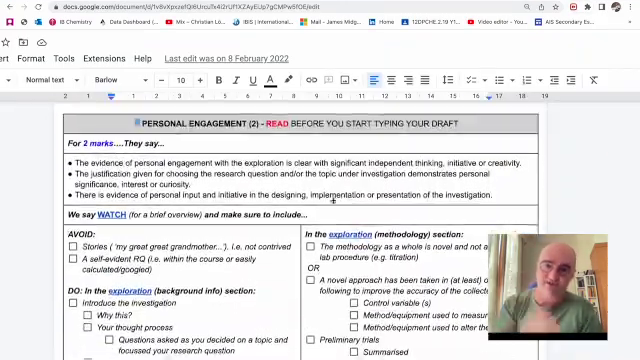
scroll(down, 3)
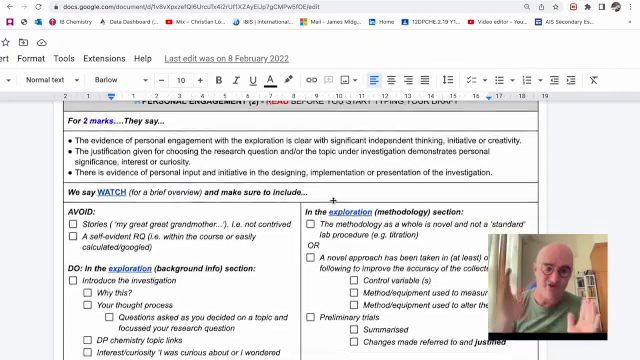
scroll(down, 3)
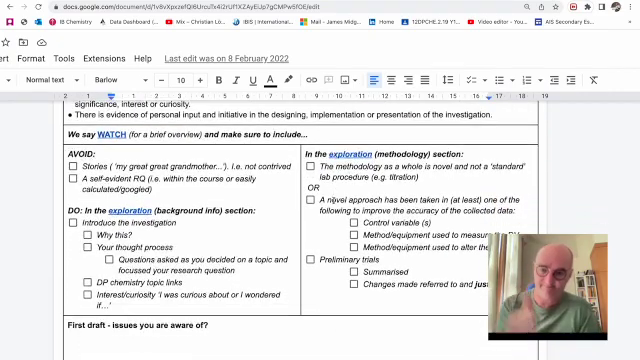
scroll(down, 3)
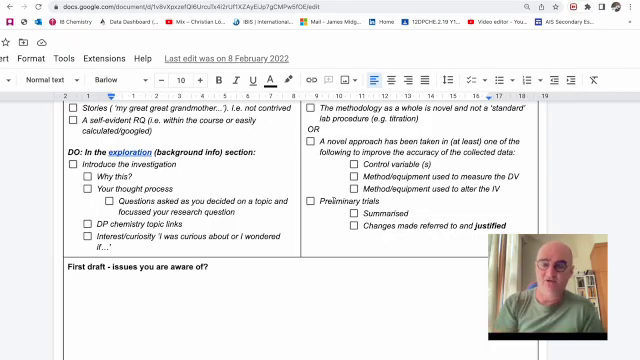
scroll(up, 3)
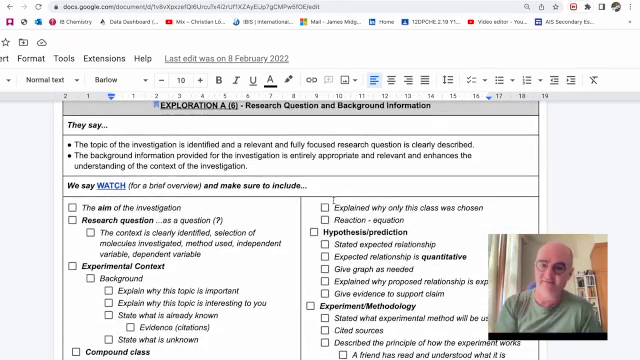
scroll(down, 3)
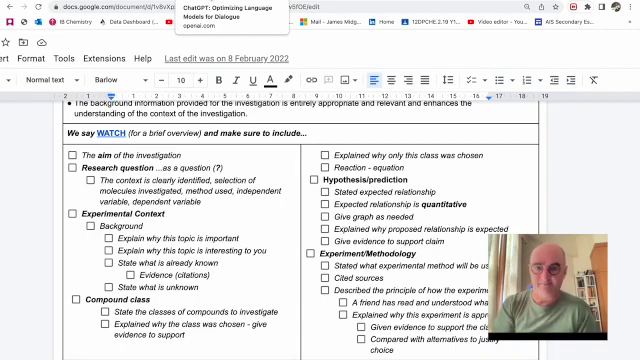
Start a new ChatGPT chat and ask 'in what class of compounds is vitamin C'.
click(200, 13)
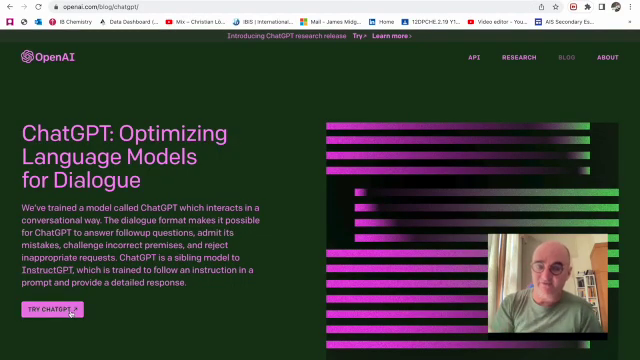
click(47, 310)
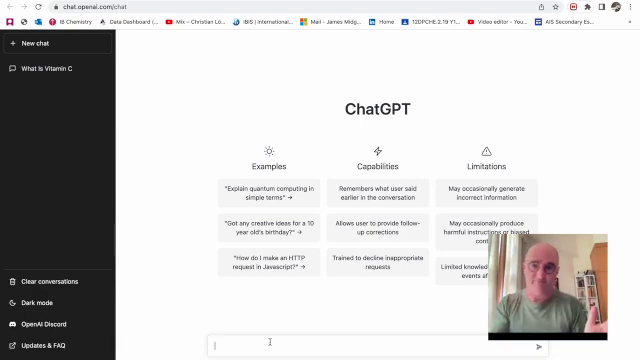
text(in wha)
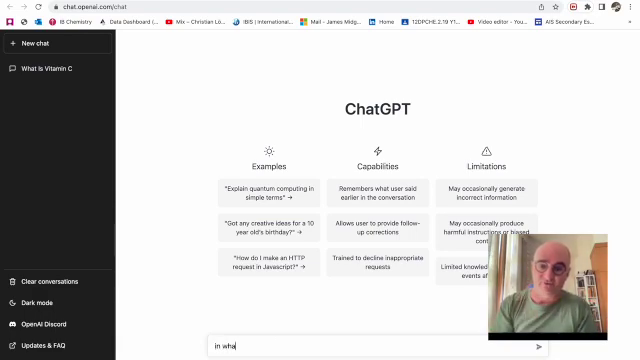
text(t class of c)
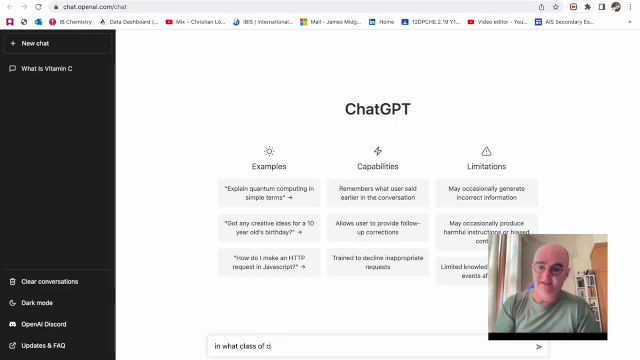
text(ompund)
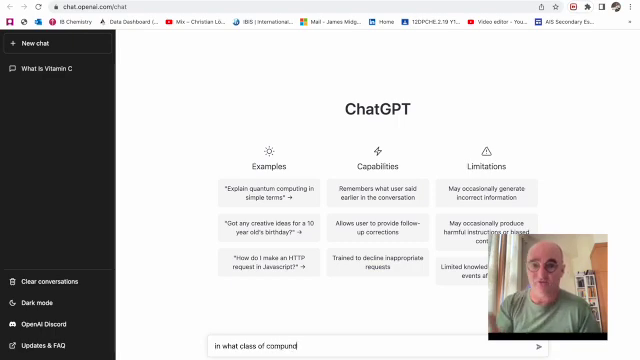
text(ds is vitamin)
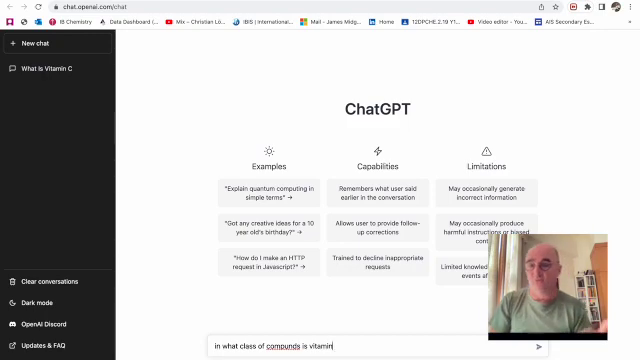
text(C)
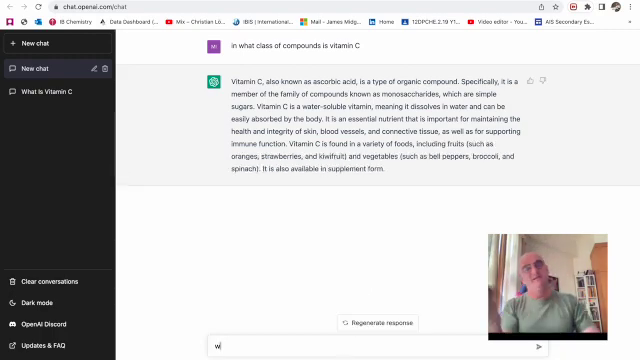
Ask 'what is the chemical structure of vitamin C'.
text(what is the chemical)
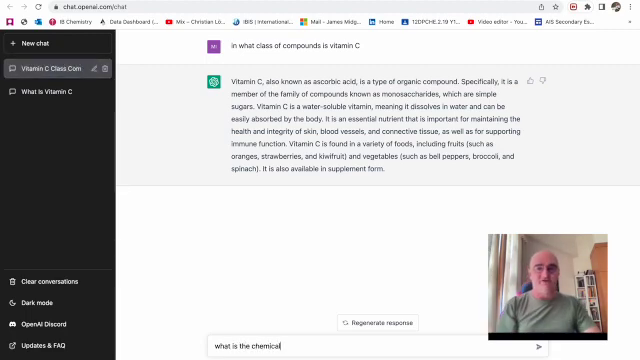
text(structure of vitm)
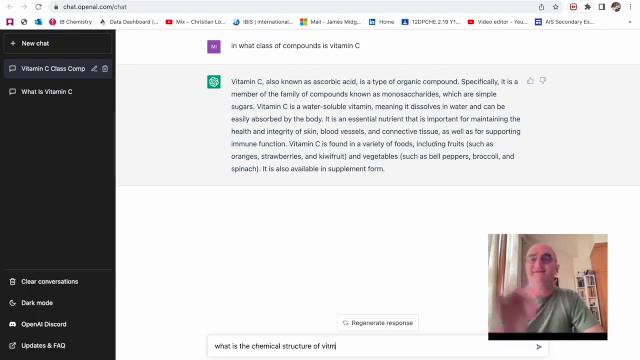
text(a)
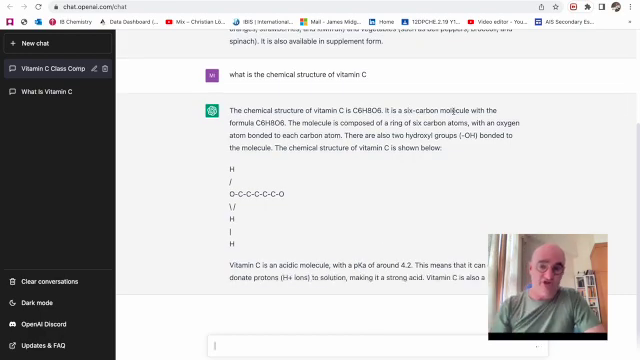
Read the regenerated structure answer giving C6H8O6 and a text sketch of the molecule.
scroll(down, 3)
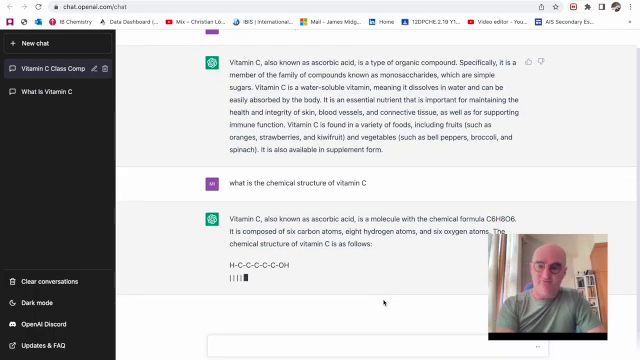
scroll(down, 3)
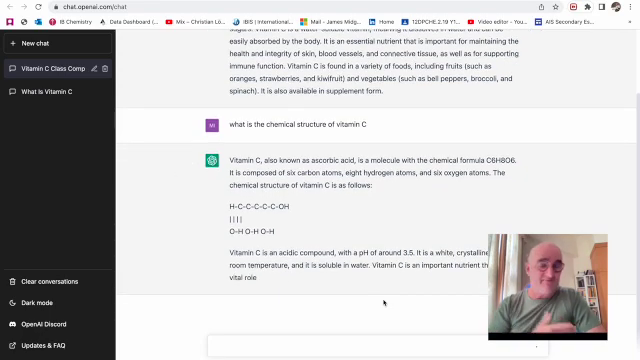
scroll(down, 3)
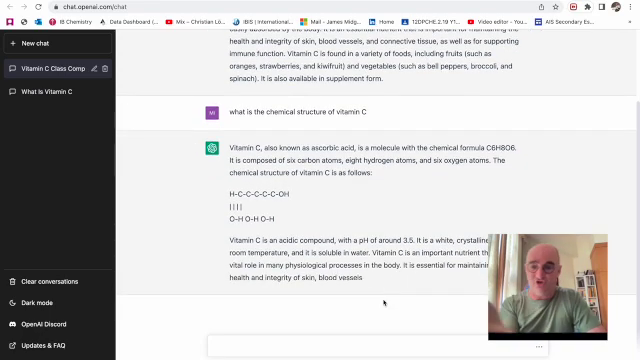
scroll(down, 3)
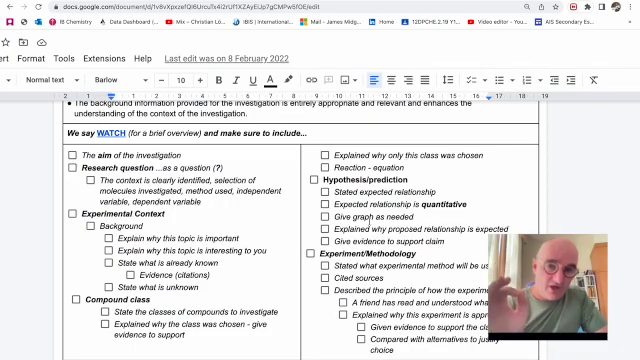
scroll(down, 3)
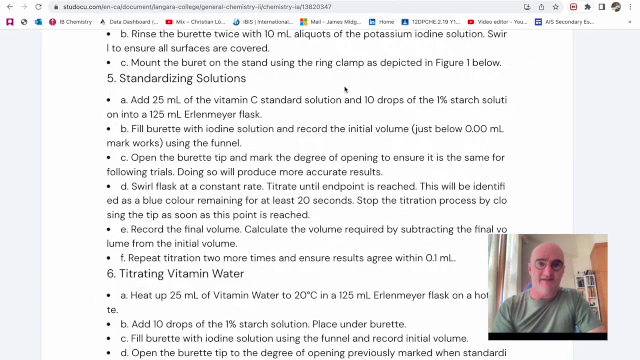
scroll(down, 3)
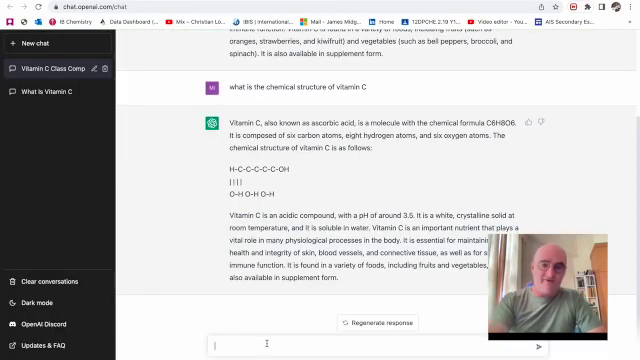
Ask ChatGPT 'which titration to analyse amount of vitamin C'.
text(h)
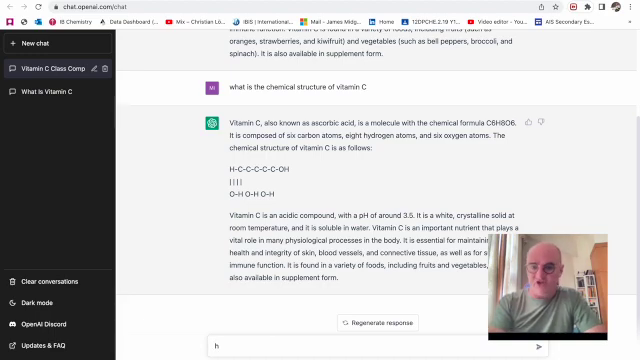
text(which)
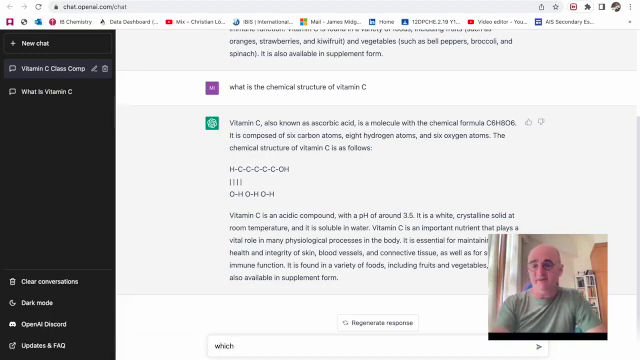
text(ti)
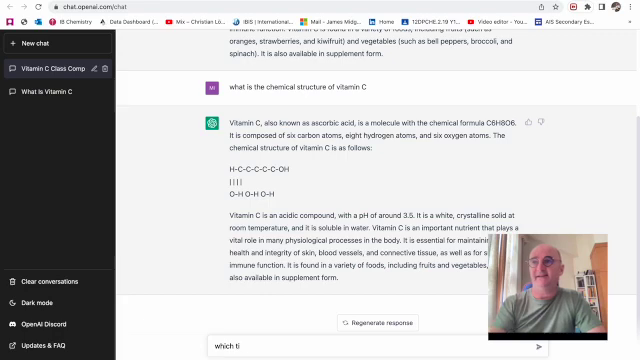
text(tration)
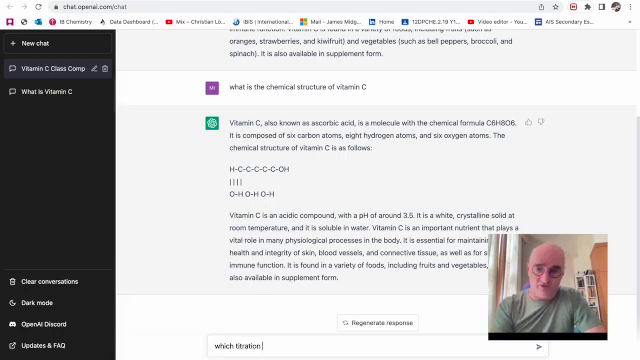
text(to analy)
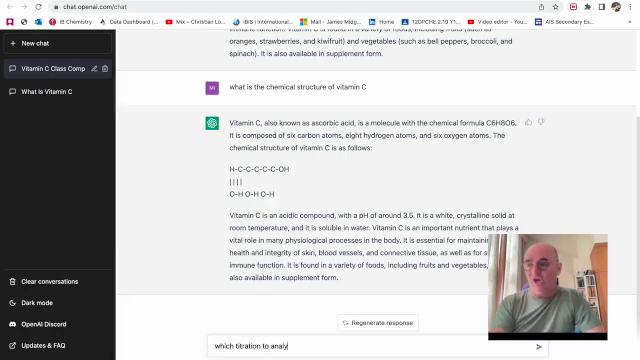
text(se amount)
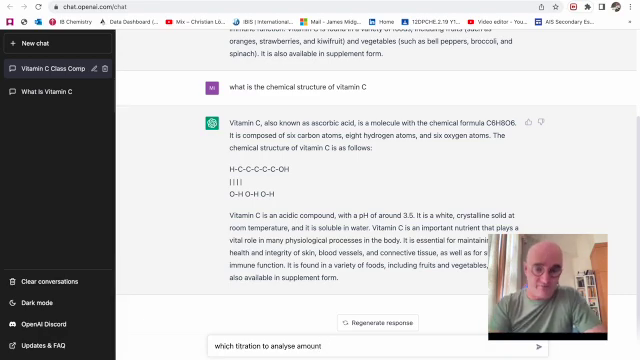
text(of vit)
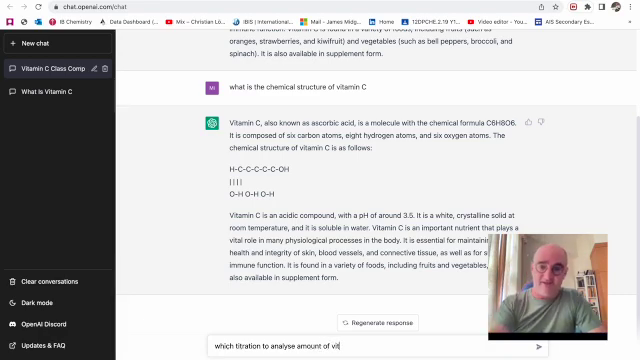
text(amin C)
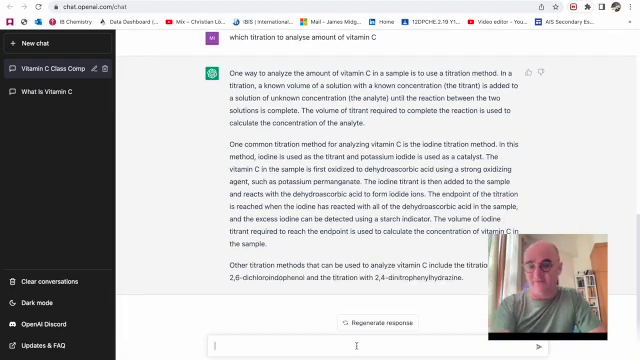
Ask about ascorbic acid concentration when 25.00 ml 0.1M NaOH neutralises 25.00 ml of it.
text(if it)
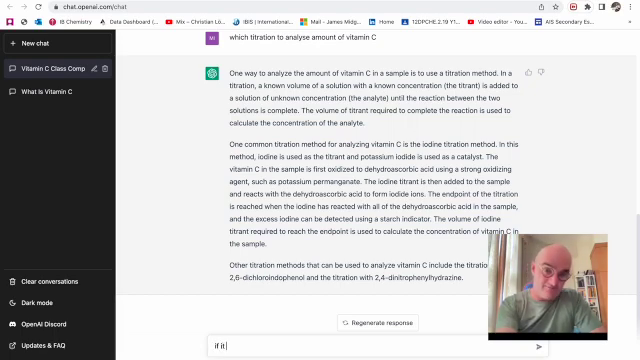
text(took 25.00m)
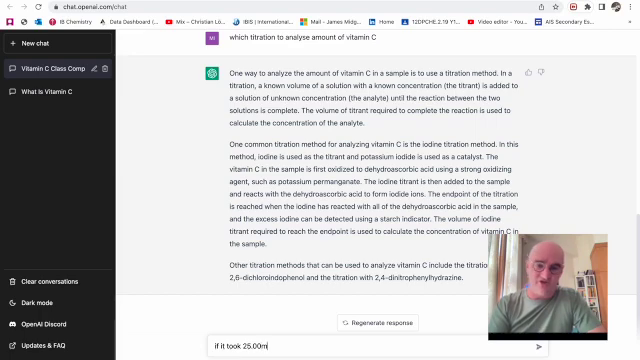
text(ls of 0.1)
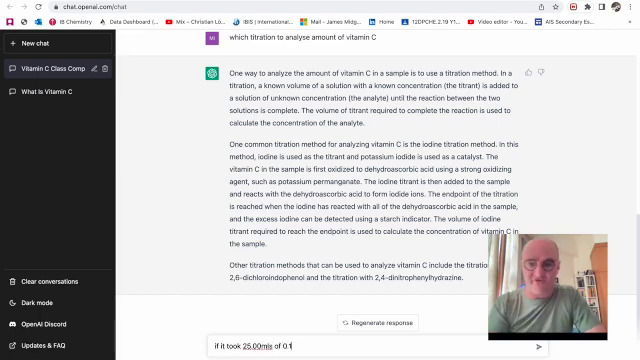
text(M NaOH to)
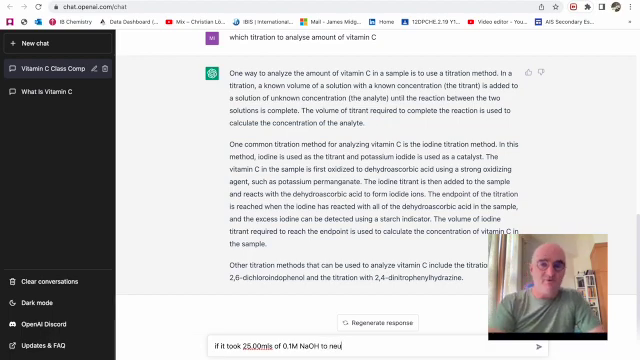
text(neutralise 2)
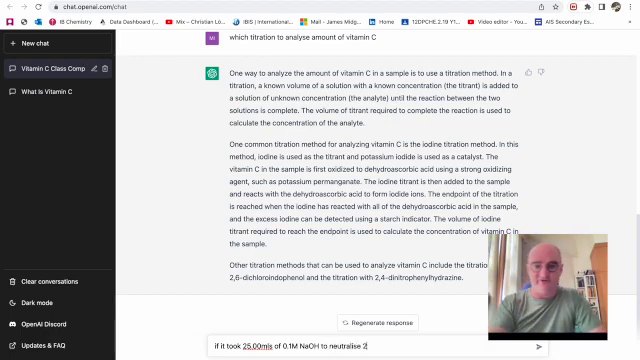
text(25.00mls)
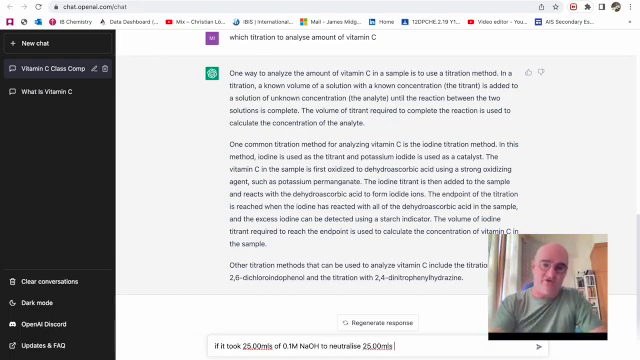
text(of ascr)
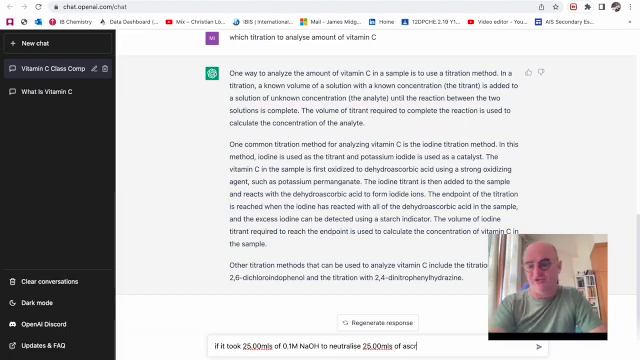
text(orbic aci)
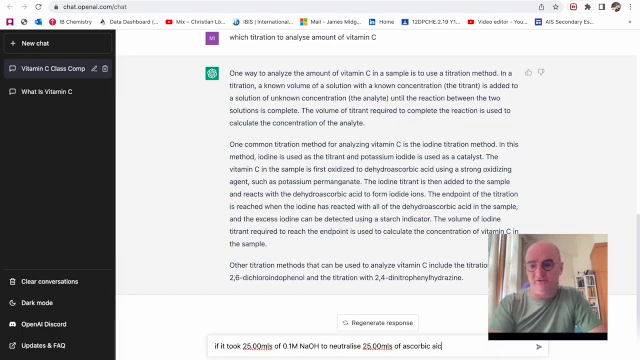
text(whaty)
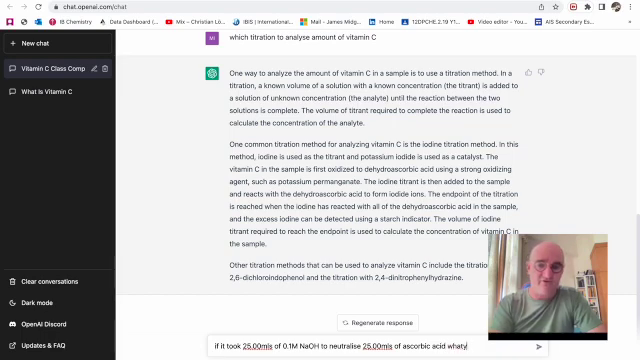
text(is the co)
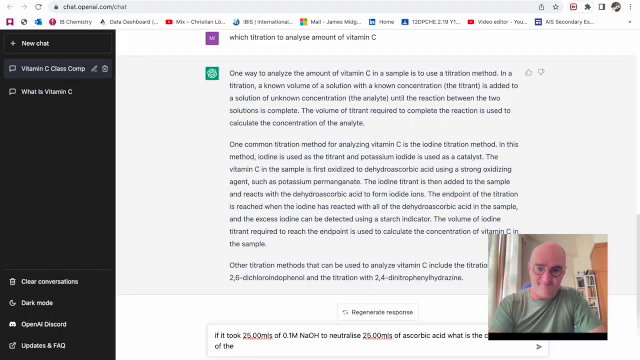
text(ascorb)
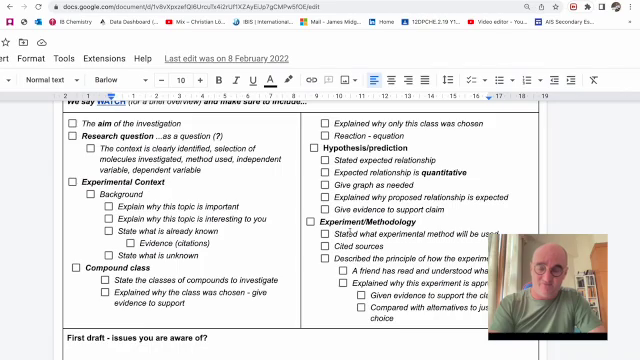
Scroll through the checklist's methodology and variables criteria.
scroll(down, 3)
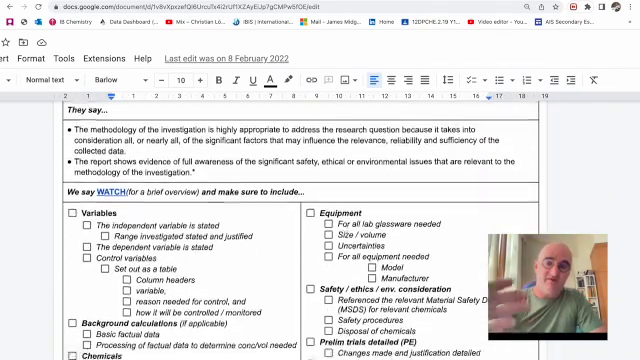
scroll(down, 3)
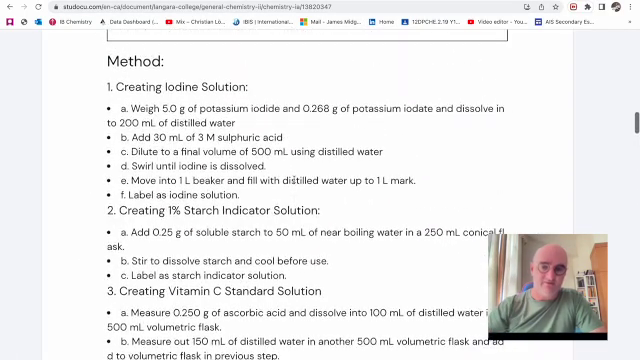
Scroll through the Studocu IA's Method, Variables tables and Quantitative Data.
scroll(down, 3)
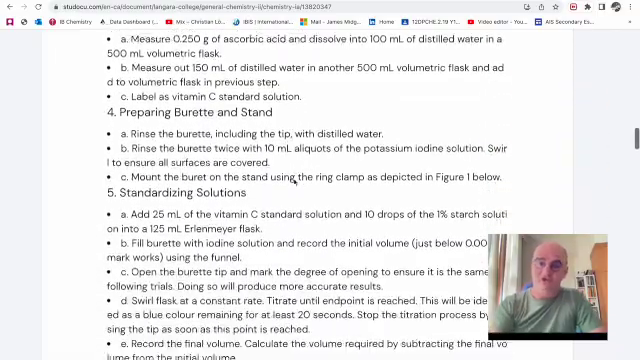
scroll(down, 3)
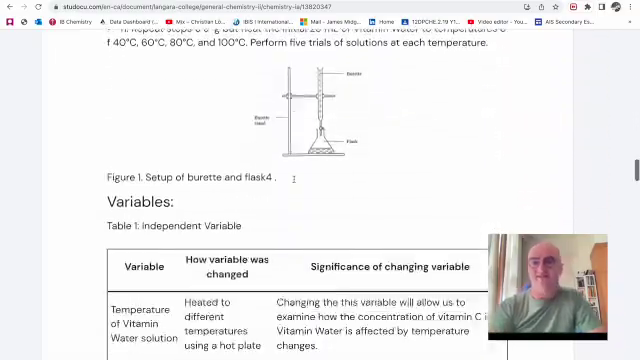
scroll(down, 3)
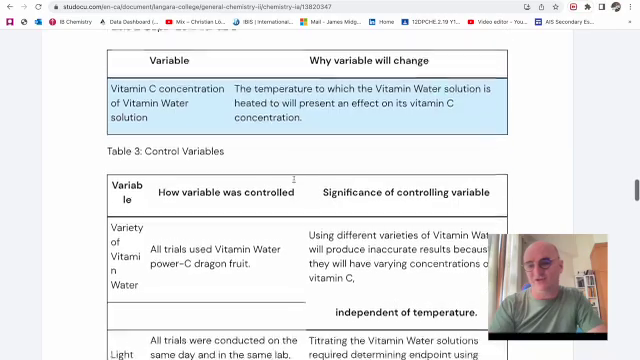
scroll(down, 3)
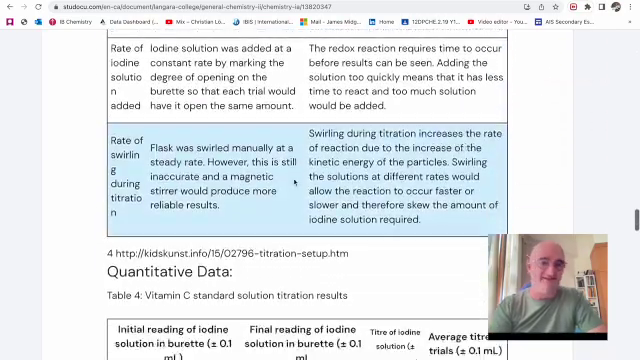
scroll(down, 3)
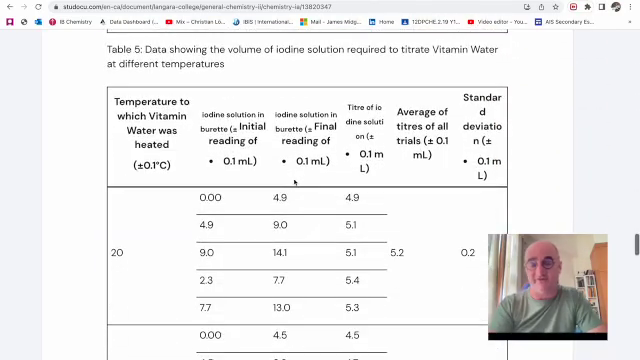
scroll(down, 3)
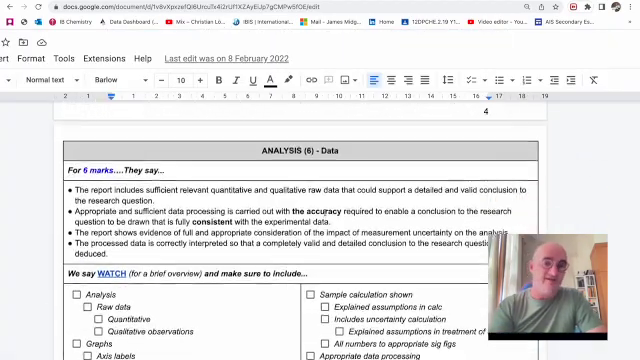
Scroll through the Analysis items in the IA checklist document.
scroll(down, 3)
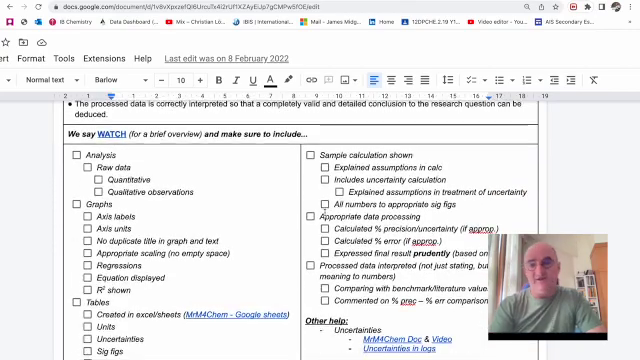
scroll(down, 3)
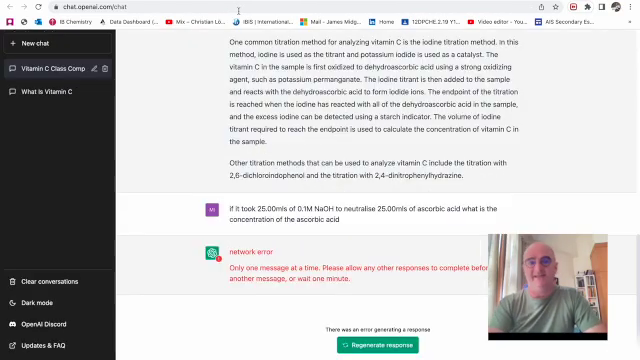
Reload ChatGPT after the network error and ask 'plot a graph'.
scroll(up, 3)
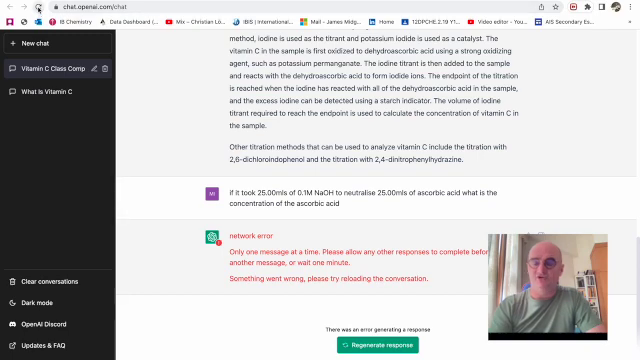
click(40, 45)
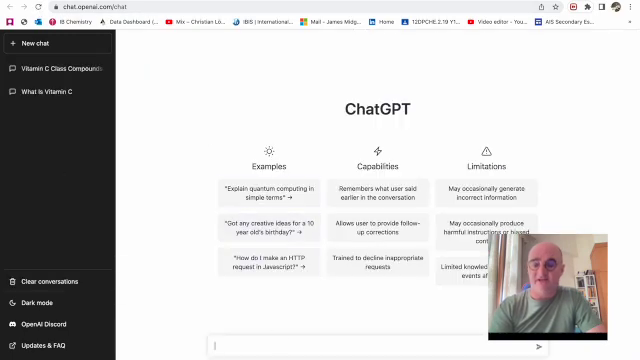
text(plot a)
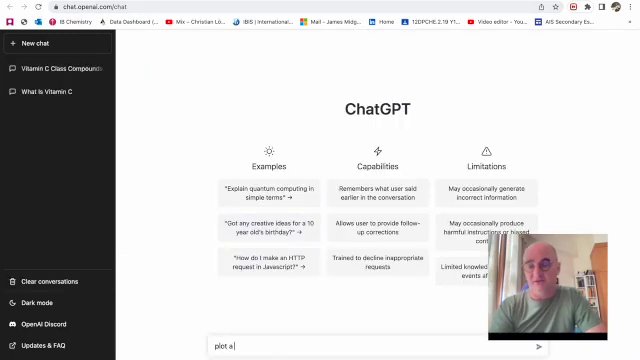
text(gra)
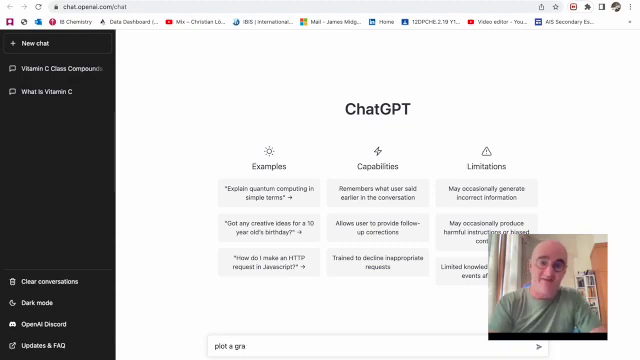
key(Return)
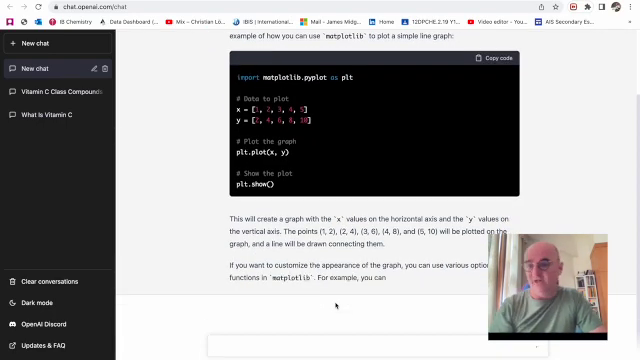
Scroll through the matplotlib line-graph answer and its customisation tips.
scroll(down, 3)
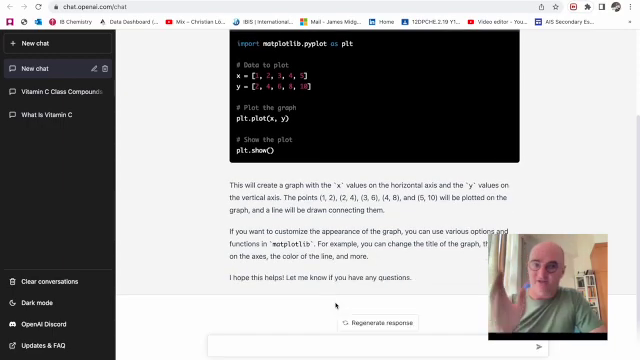
scroll(up, 3)
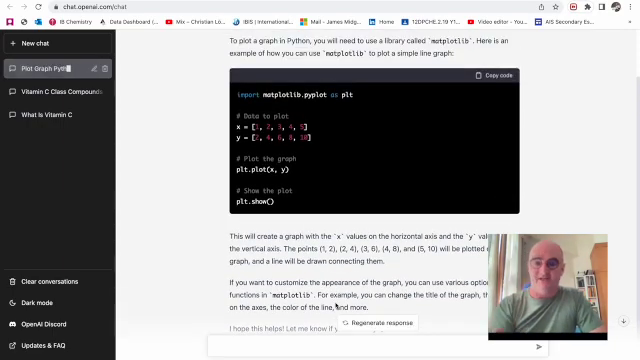
scroll(up, 3)
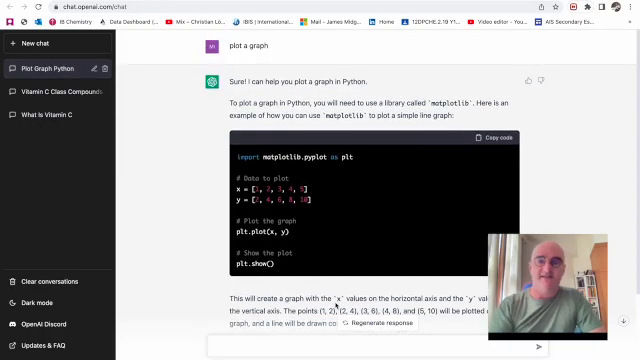
scroll(down, 3)
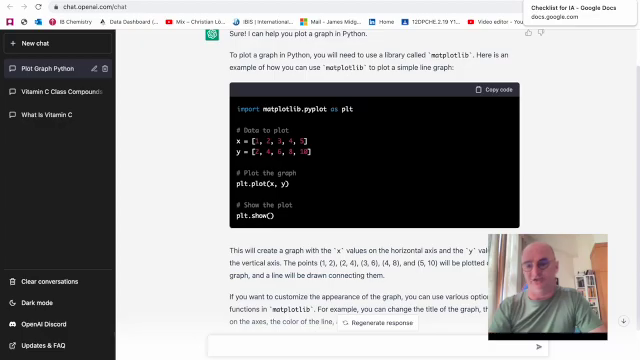
Scroll the IA checklist document to the Graphs and Evaluation requirements.
click(570, 8)
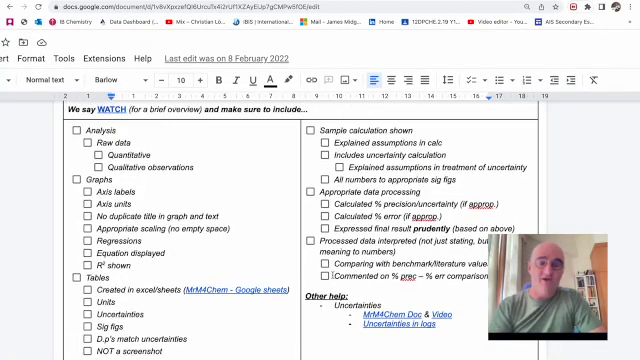
scroll(down, 3)
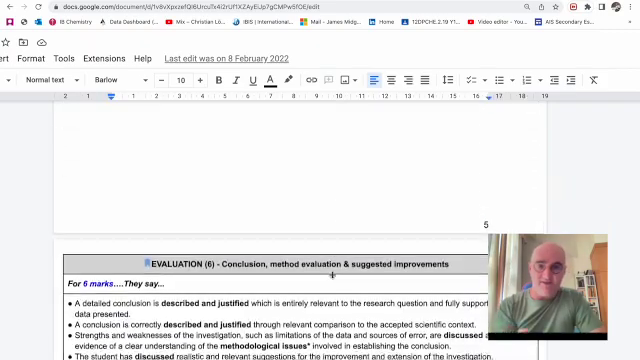
scroll(down, 3)
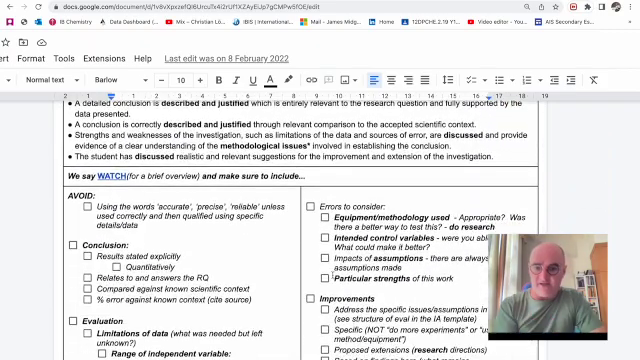
scroll(down, 3)
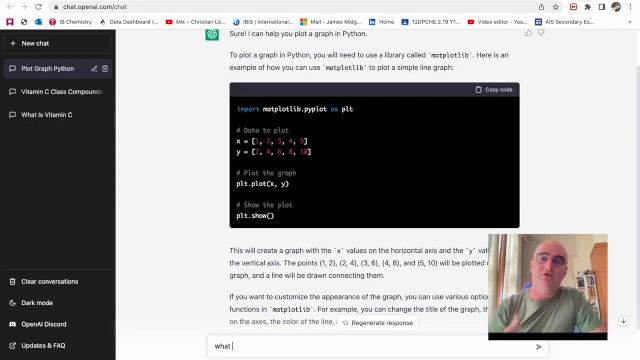
Ask what it means if systematic errors exceed random errors, and read the reply.
text(does it)
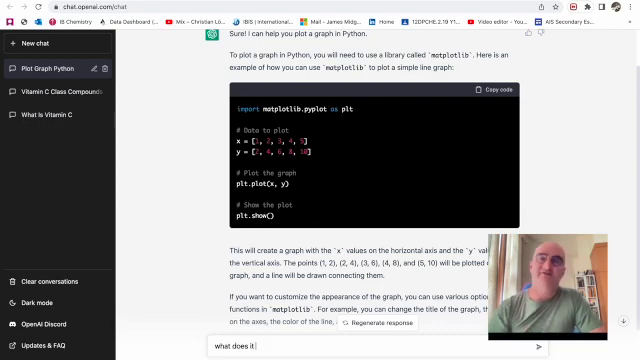
text(mean if my)
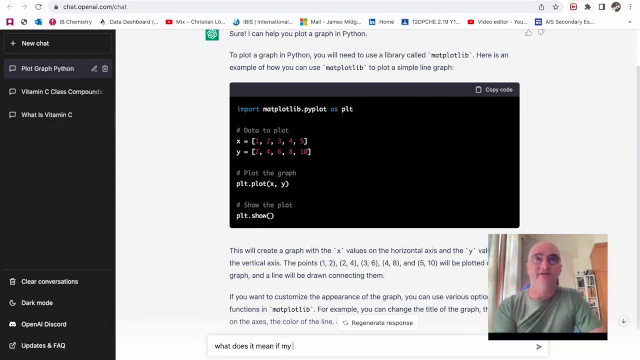
text(systems)
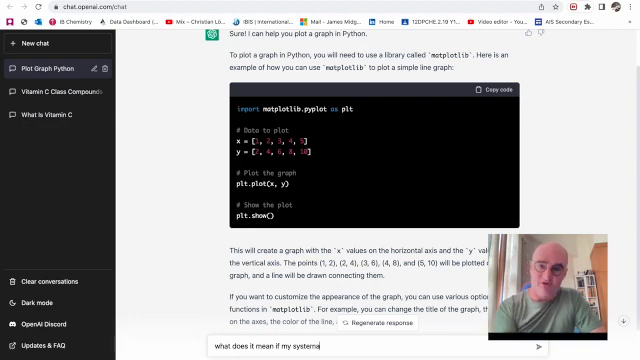
text(tic errors are greater than my)
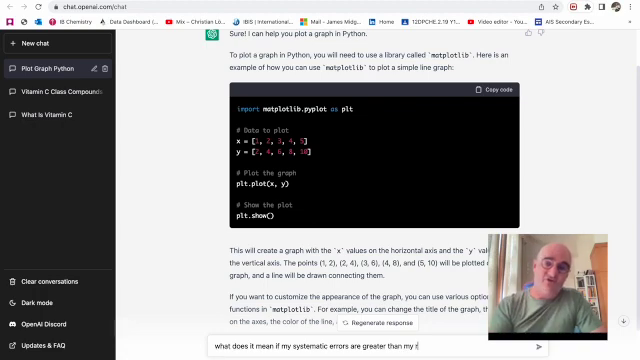
text(random er)
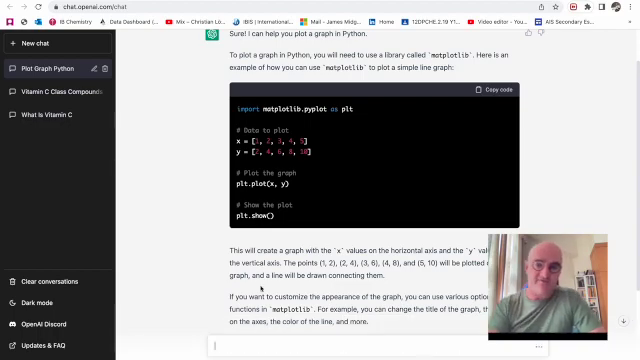
scroll(down, 3)
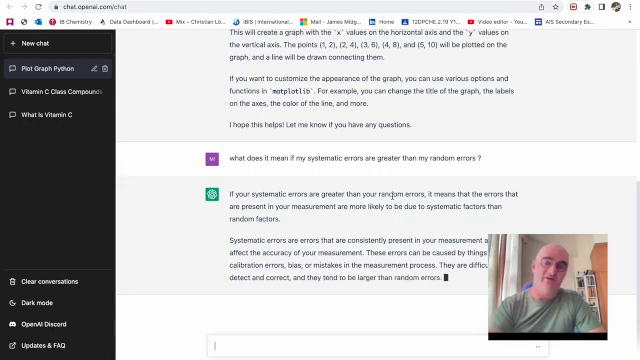
scroll(down, 3)
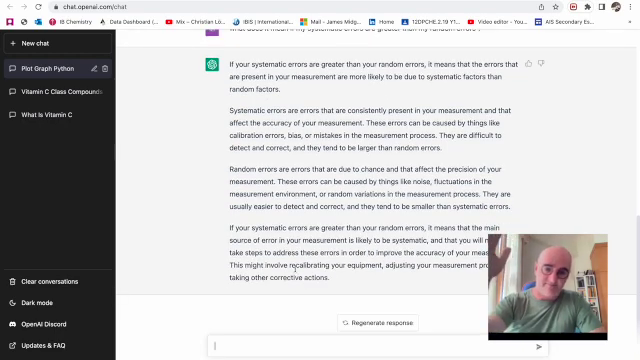
Type a question about what it means if the line of best fit does not fit.
text(what does it me)
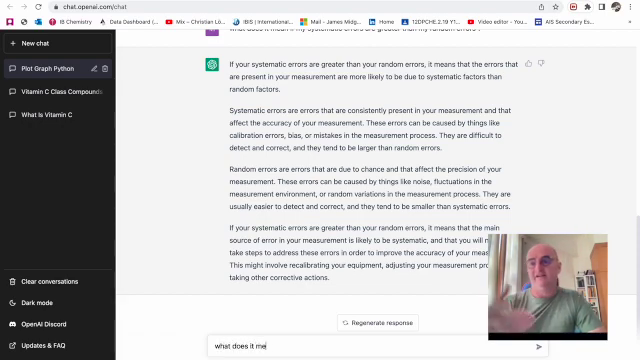
text(an if my lin)
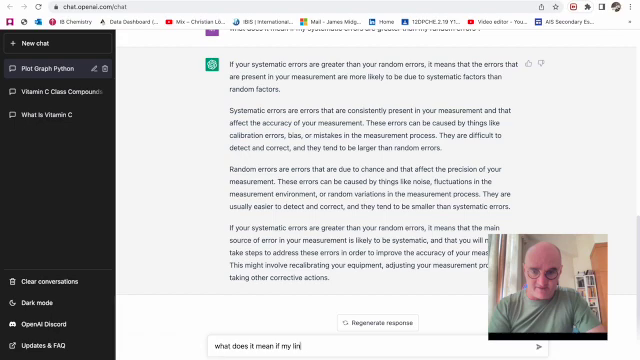
text(line of best fit)
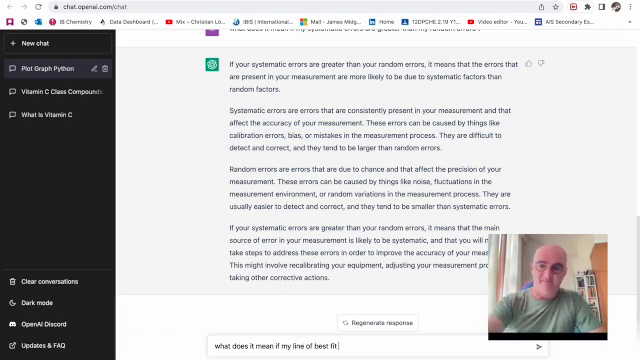
text(does not)
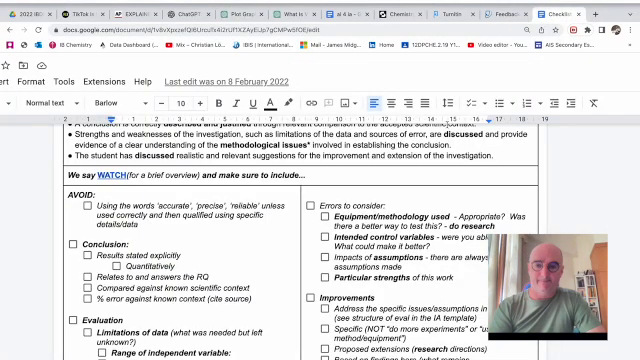
Scroll briefly through the IA checklist document.
scroll(down, 3)
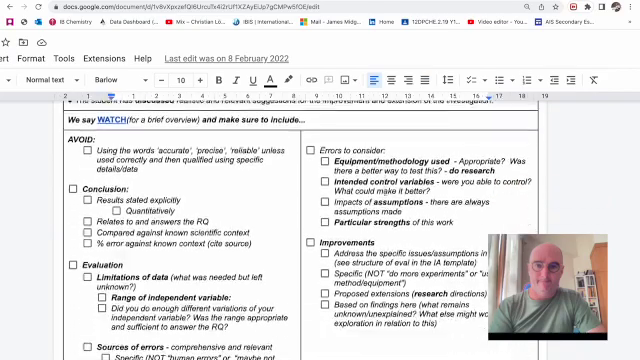
scroll(down, 3)
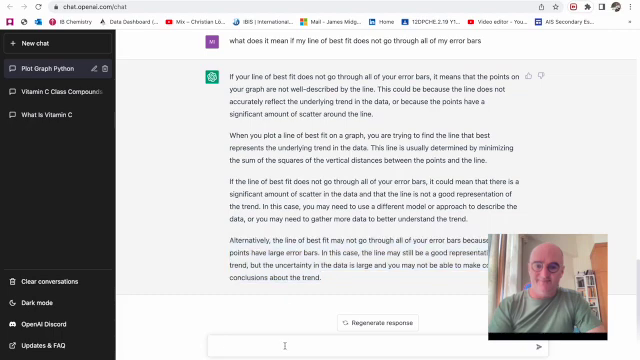
Ask 'what is a good alternative to a burette' and scroll through the options listed.
text(what is a goo)
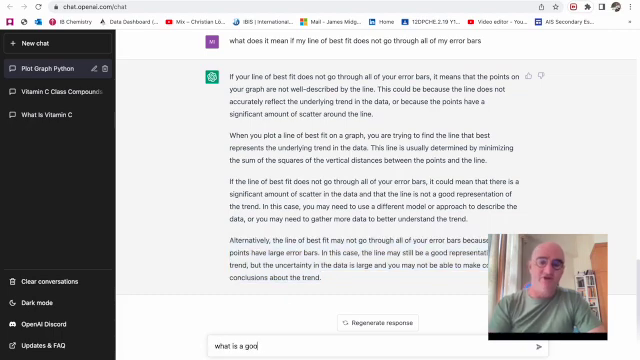
text(d alternative to a b)
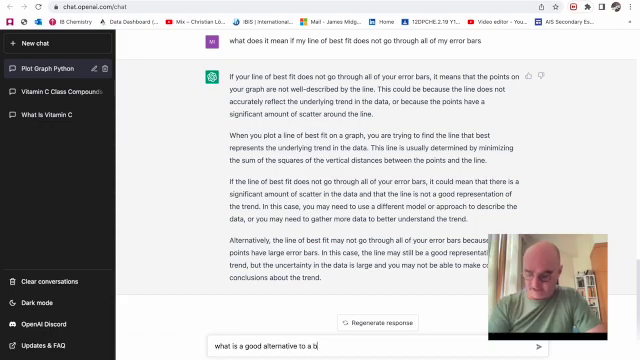
key(Return)
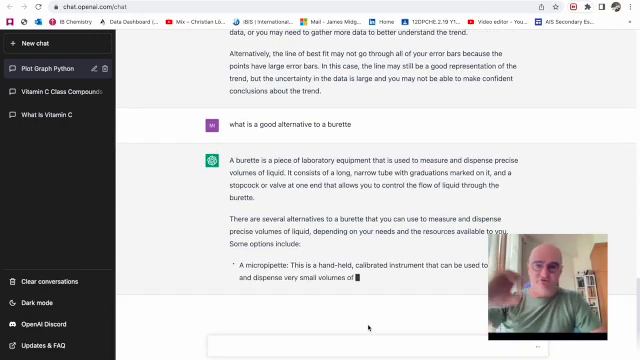
scroll(down, 3)
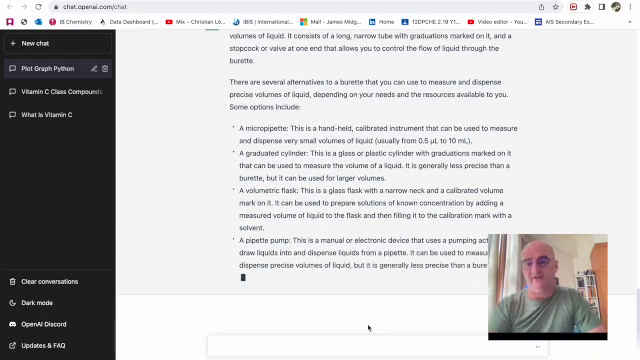
scroll(down, 3)
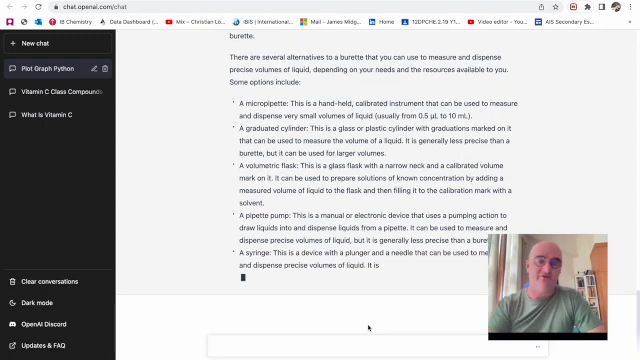
scroll(up, 3)
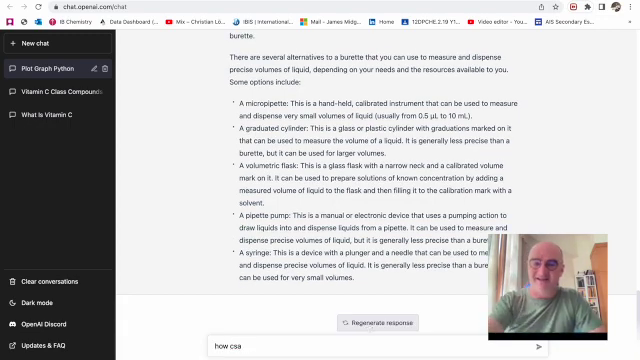
Ask how to write a high-scoring chemistry internal assessment and scroll through the tips.
text(how can i w)
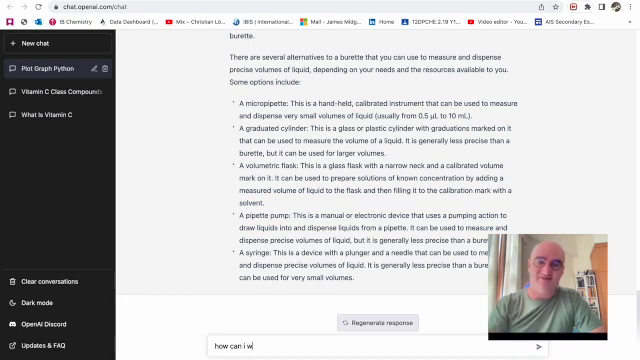
text(rite a high)
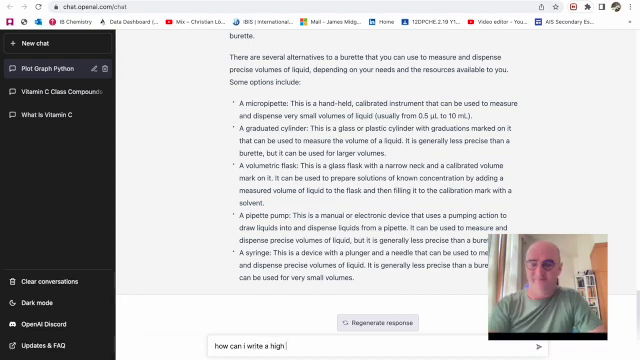
text(scoring che)
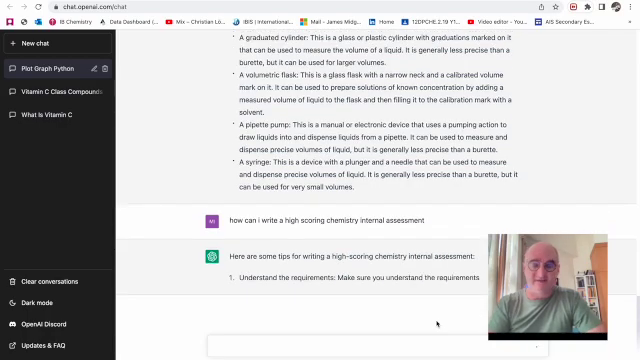
scroll(down, 3)
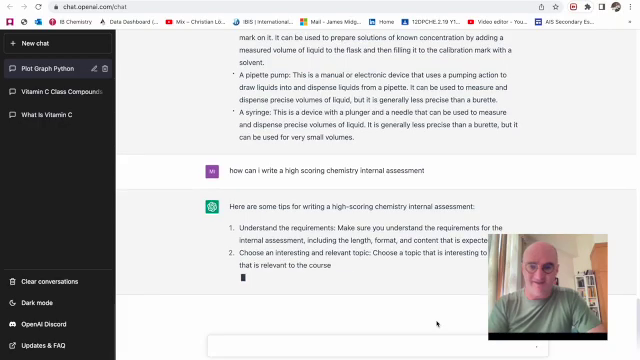
scroll(down, 3)
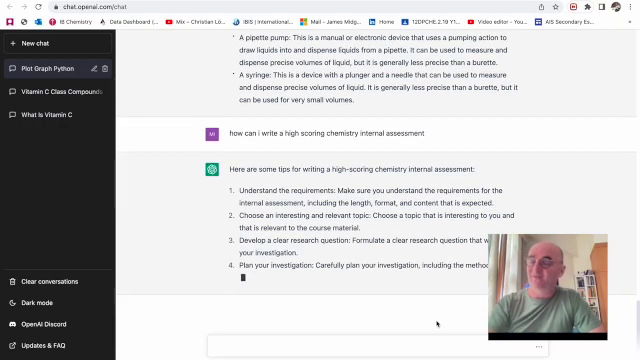
scroll(down, 3)
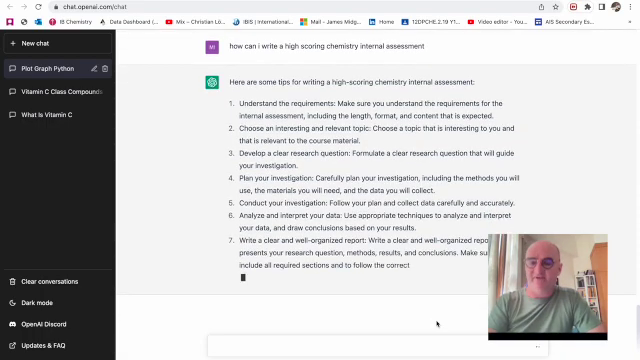
scroll(down, 3)
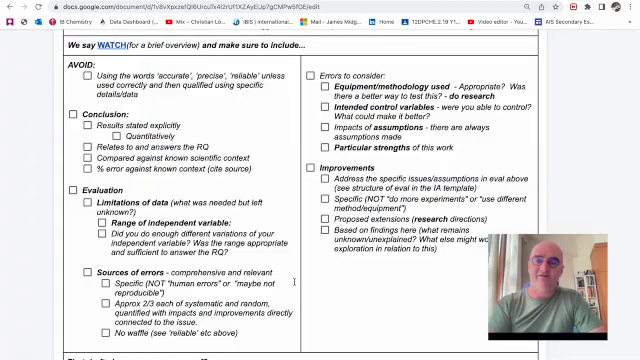
scroll(down, 3)
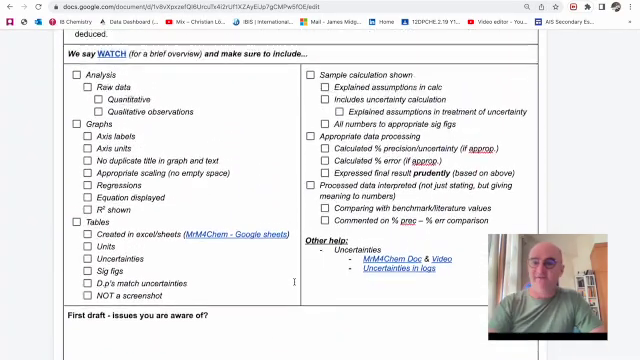
Scroll the checklist's Analysis section, then start typing a new question beginning 'can y'.
scroll(up, 3)
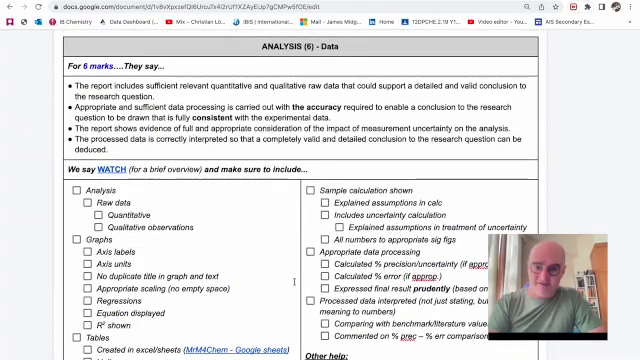
scroll(down, 3)
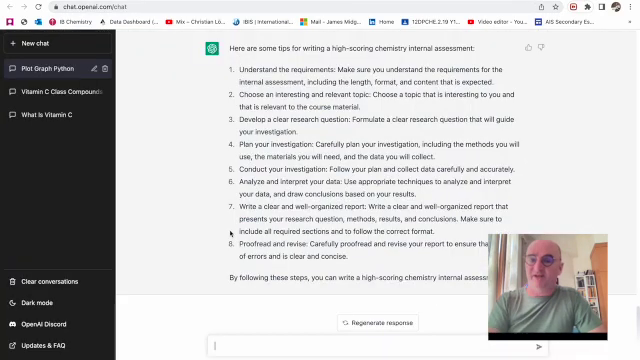
text(can y)
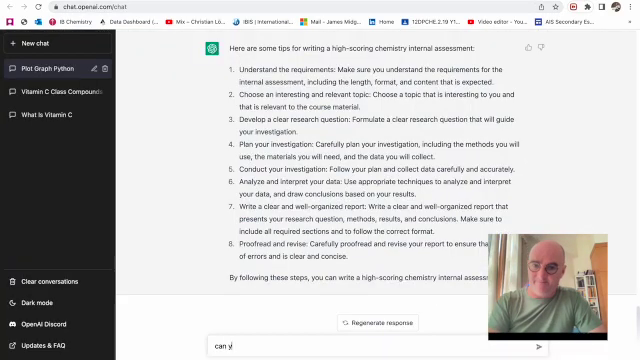
Ask ChatGPT to describe a trend from graphical data and scroll through its answer on direction, strength, slope and deviations.
text(ou)
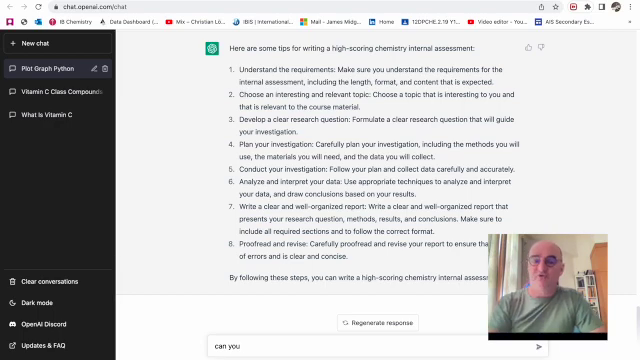
text(desrib)
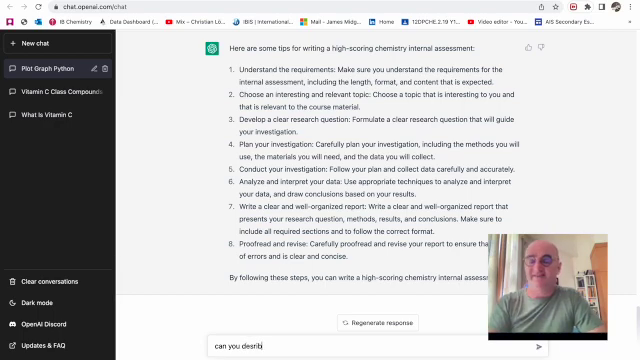
text(e a trend)
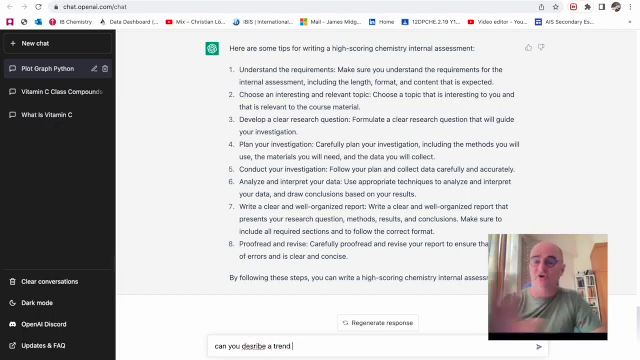
text(from graph)
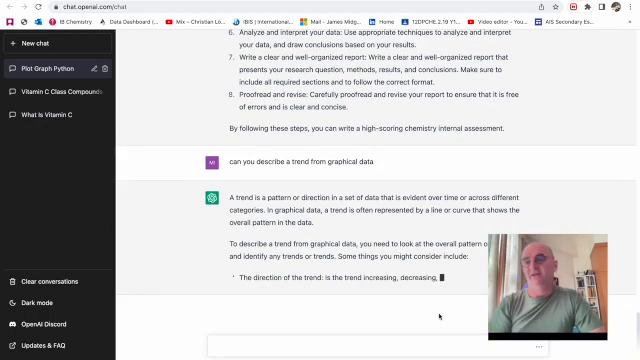
scroll(down, 3)
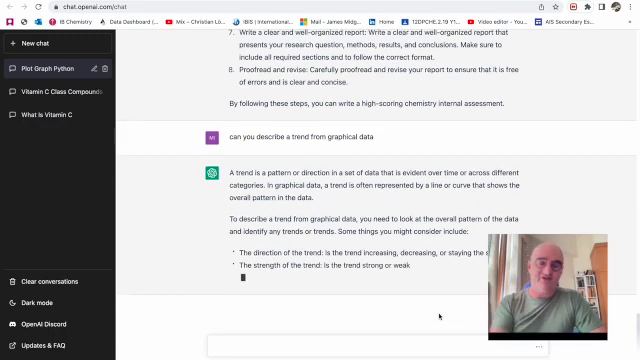
scroll(down, 3)
text(what makes a good)
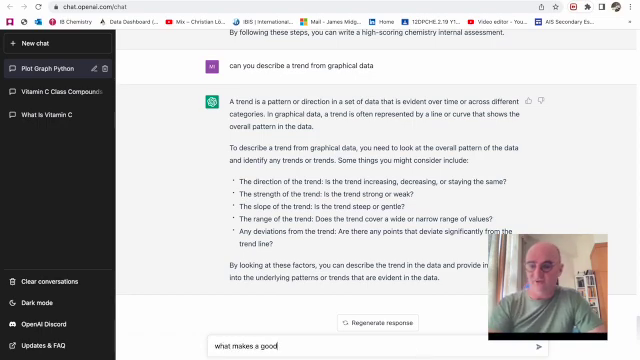
Ask what makes a good chemistry research question, fixing the typo, then send 'thank you'.
text(chemistry res)
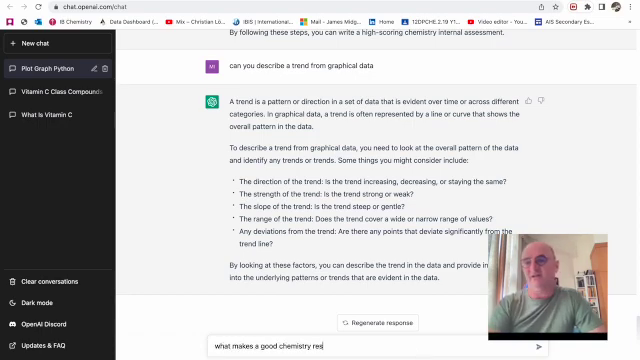
text(reserach question)
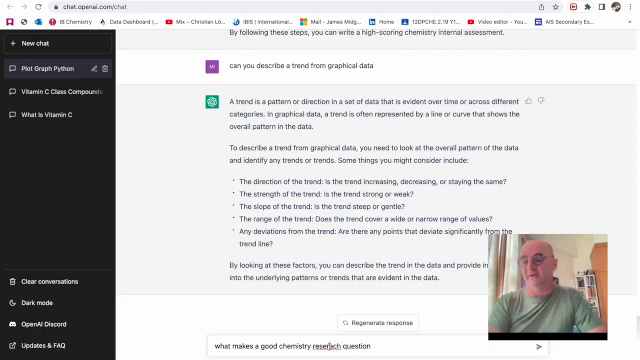
click(535, 347)
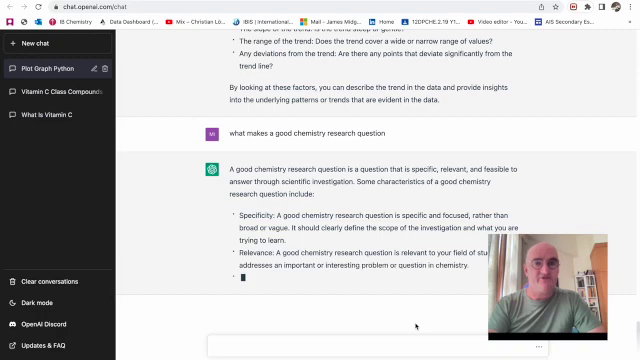
scroll(down, 3)
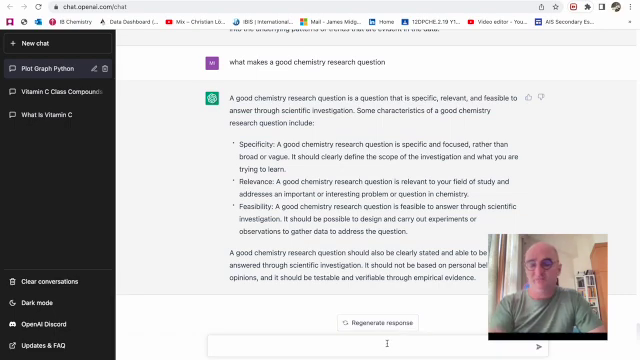
text(tha)
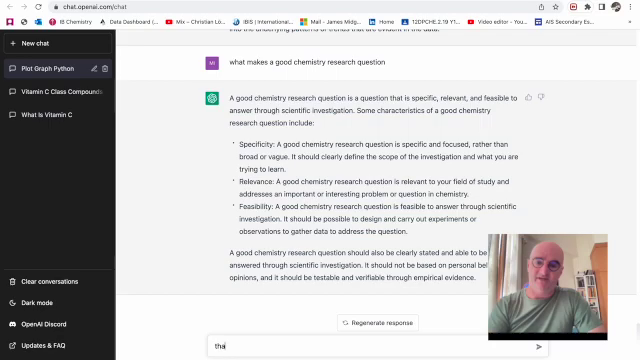
key(Return)
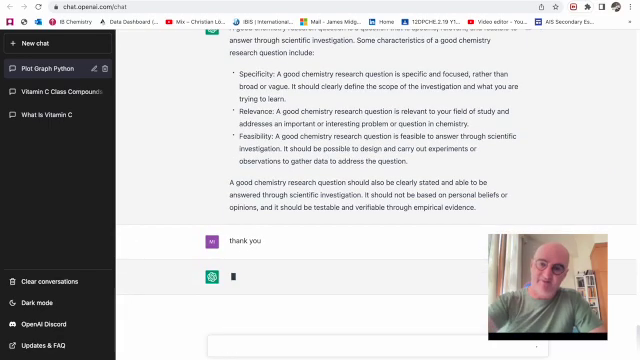